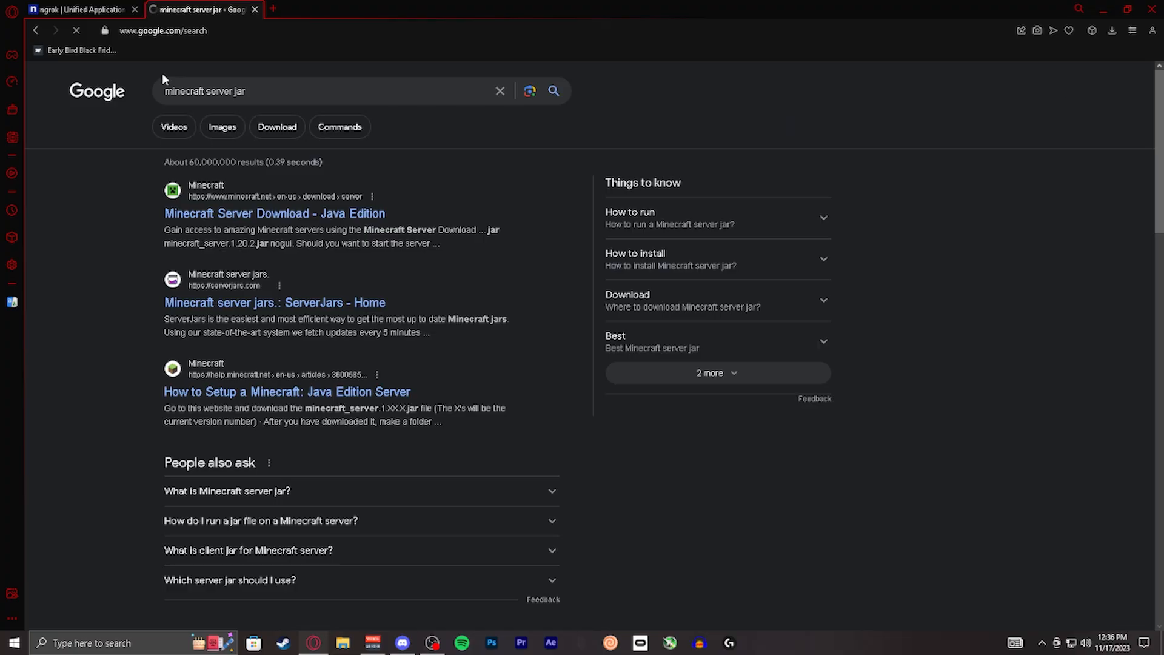
Download minecraft_server.1.20.2.jar from the official Minecraft server download page
{"action": "left_click", "coordinate": [273, 213]}
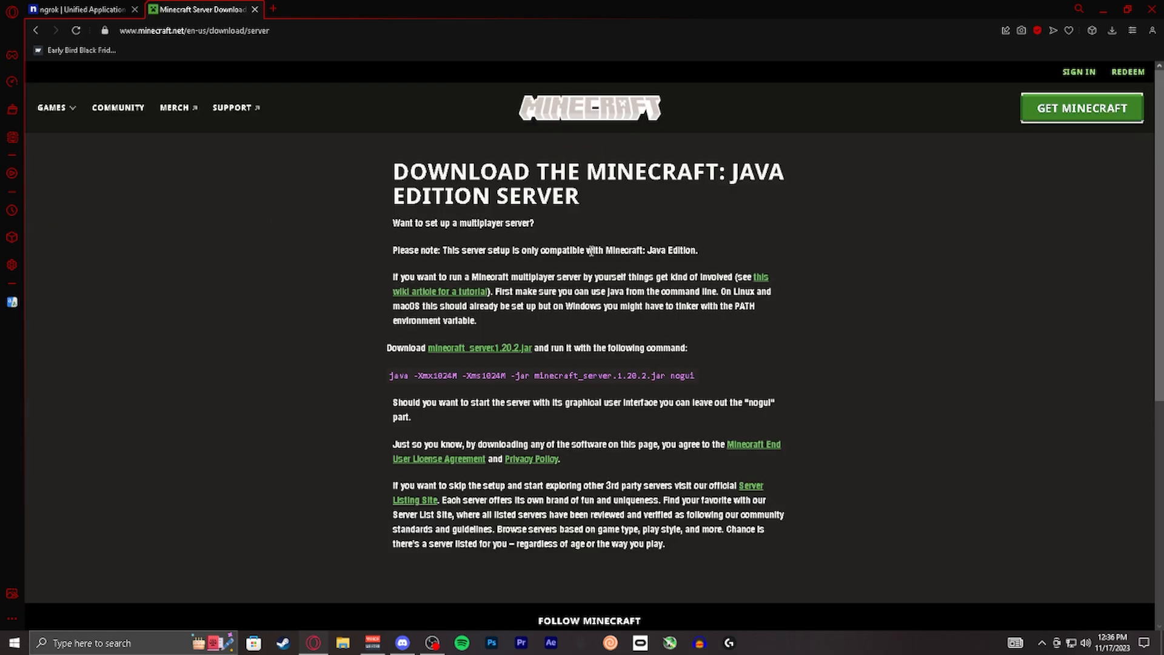
{"action": "mouse_move", "coordinate": [391, 343]}
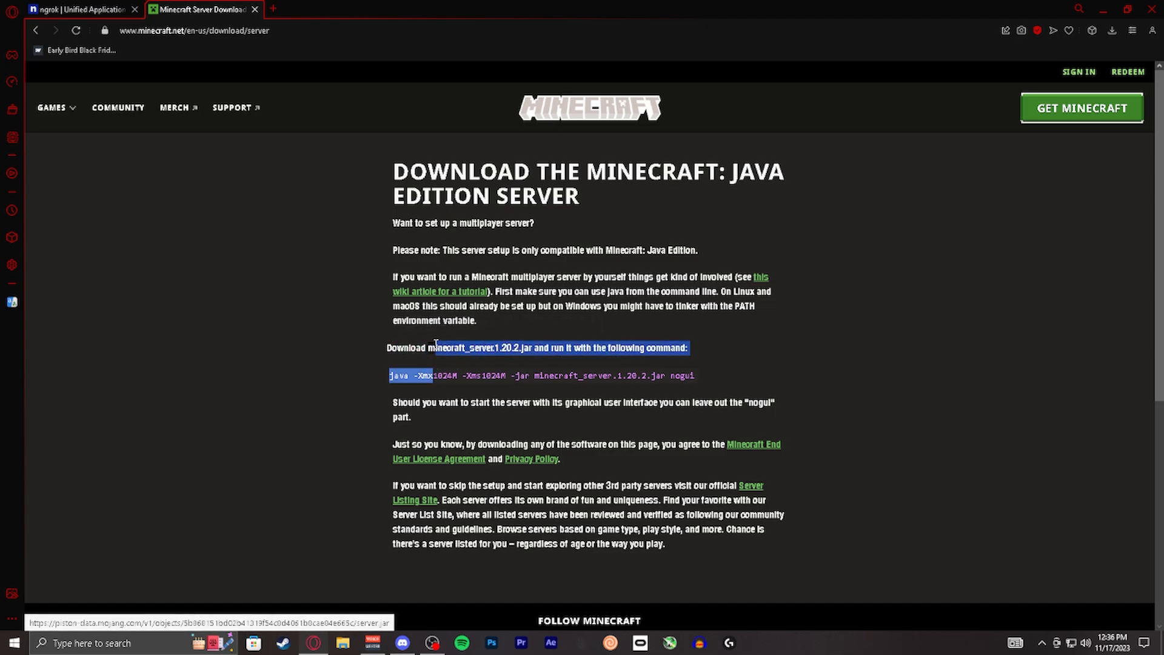
{"action": "left_click", "coordinate": [509, 360]}
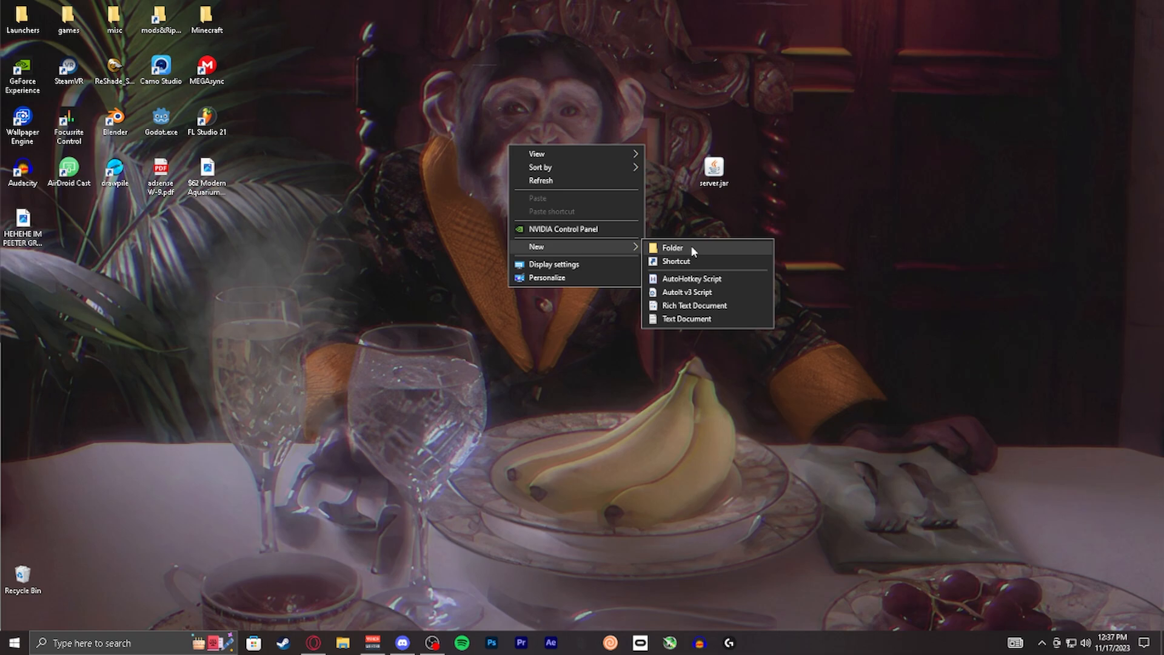
Make a desktop folder named 'server' holding server.jar and open it
{"action": "left_click", "coordinate": [671, 247]}
{"action": "type", "text": "server"}
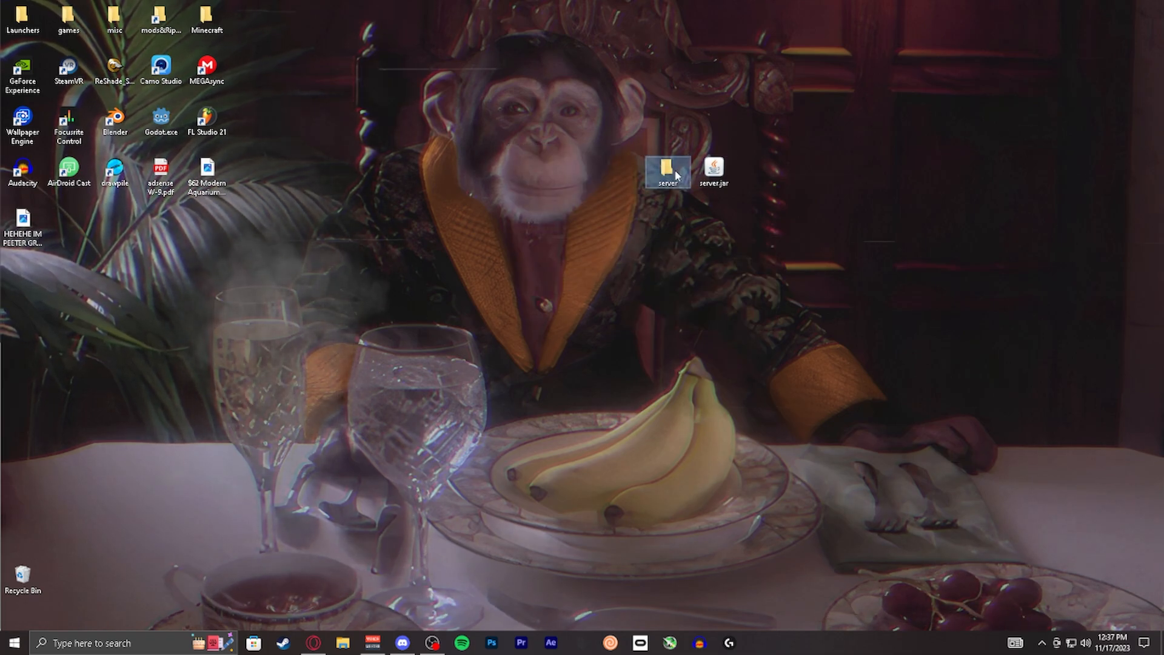
{"action": "double_click", "coordinate": [667, 169]}
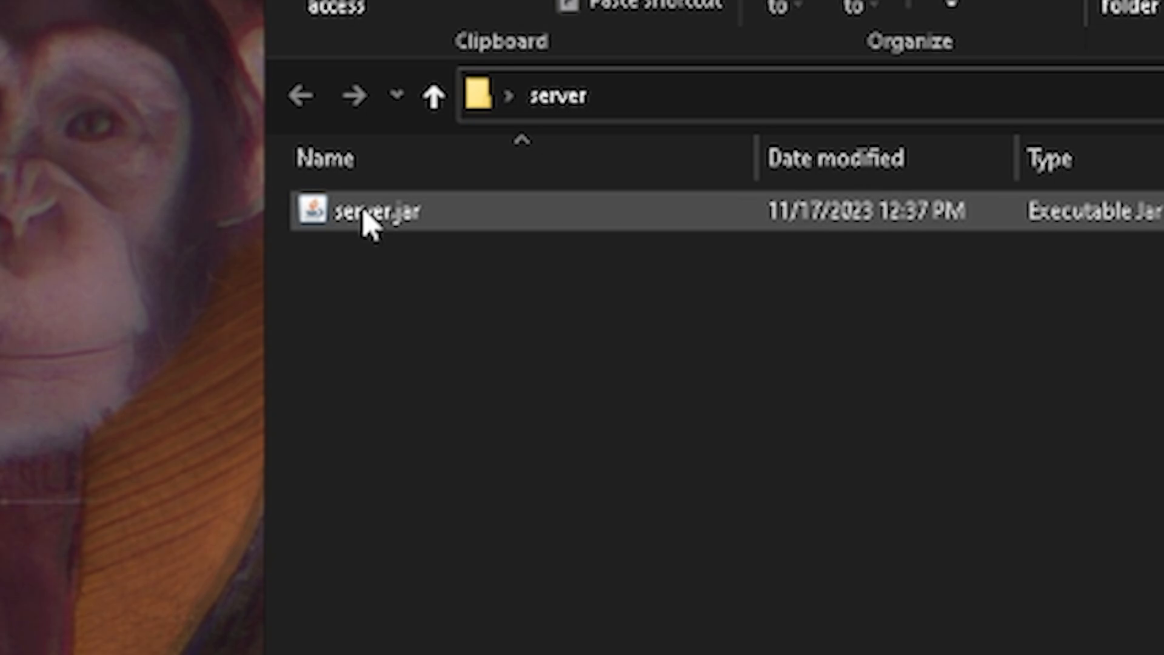
Run server.jar to generate libraries, logs and eula.txt, then open eula.txt
{"action": "double_click", "coordinate": [357, 211]}
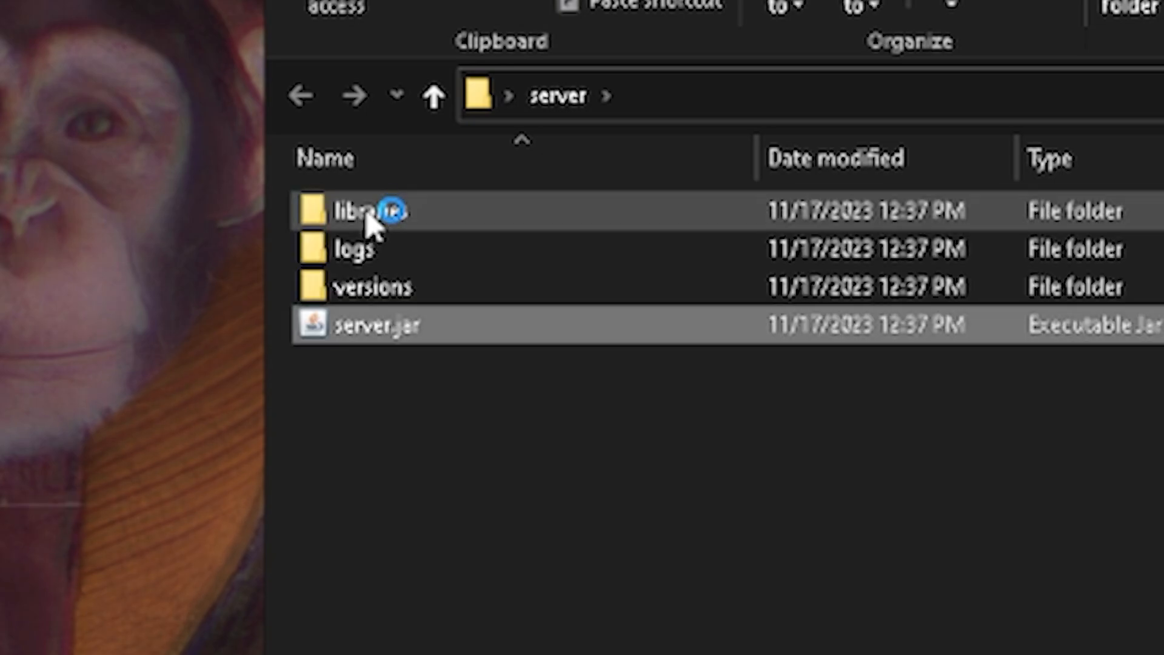
{"action": "mouse_move", "coordinate": [565, 287]}
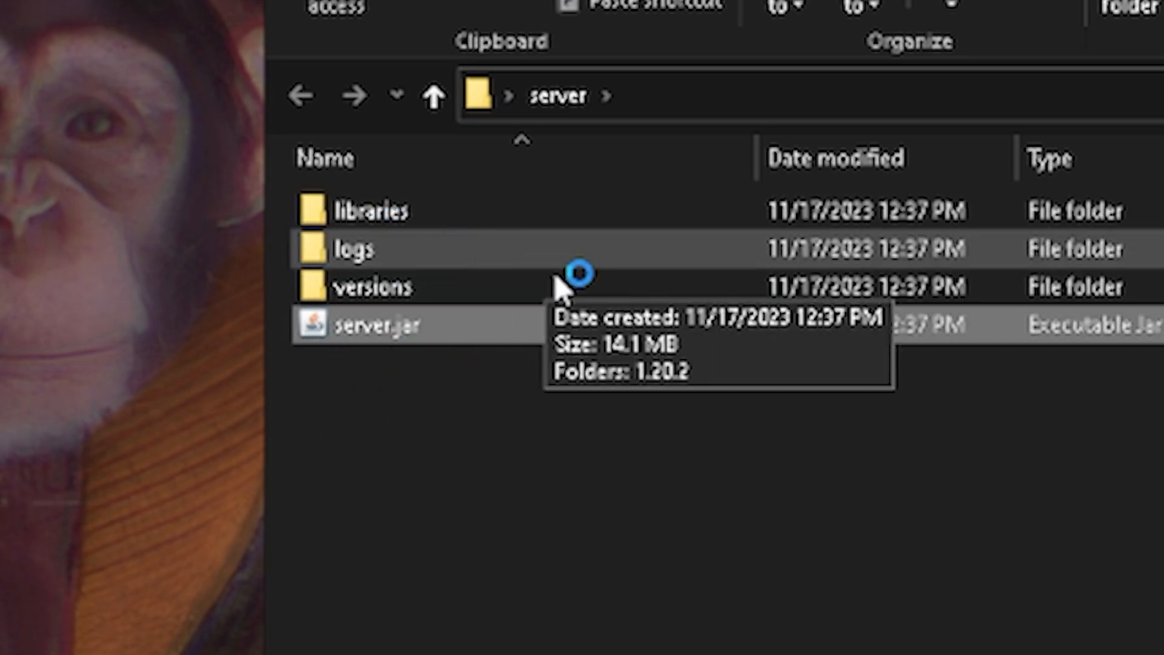
{"action": "mouse_move", "coordinate": [423, 327]}
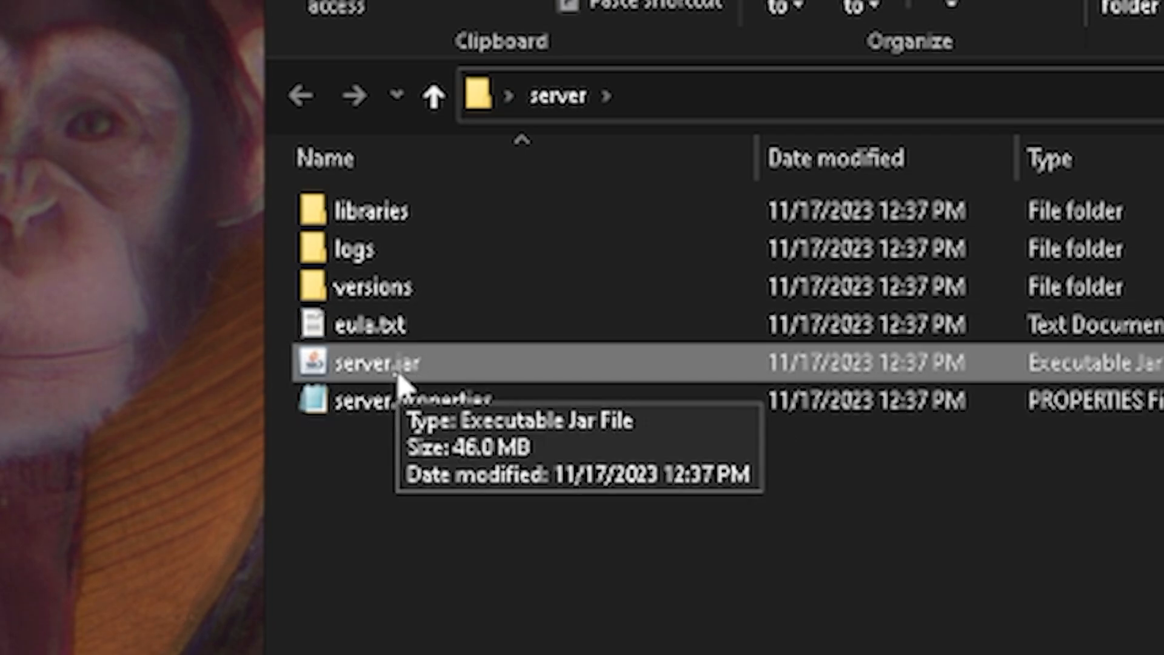
{"action": "double_click", "coordinate": [364, 324]}
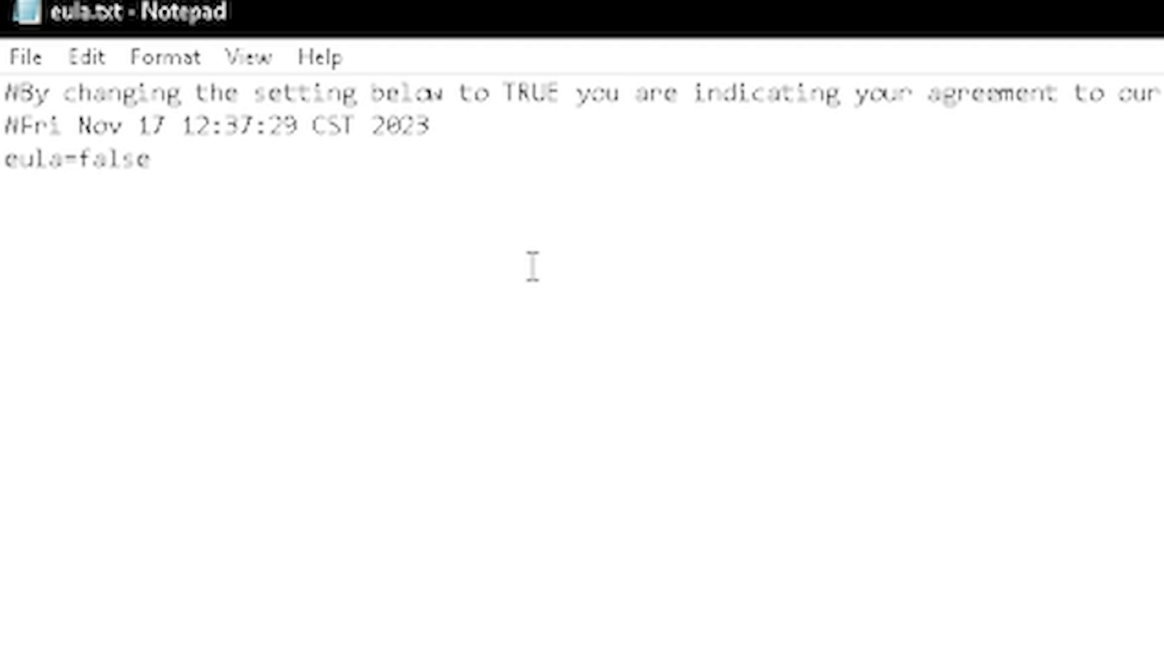
Change eula=false to eula=true in eula.txt
{"action": "type", "text": "t"}
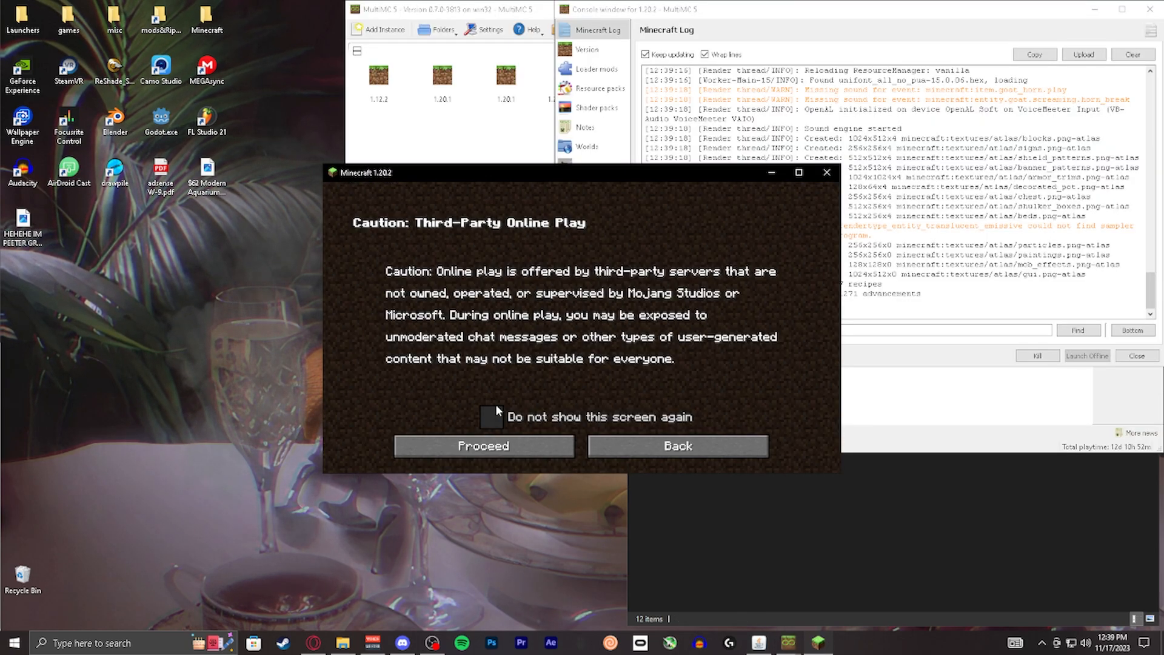
Dismiss the third-party play warning and join the server at localhost
{"action": "left_click", "coordinate": [484, 445]}
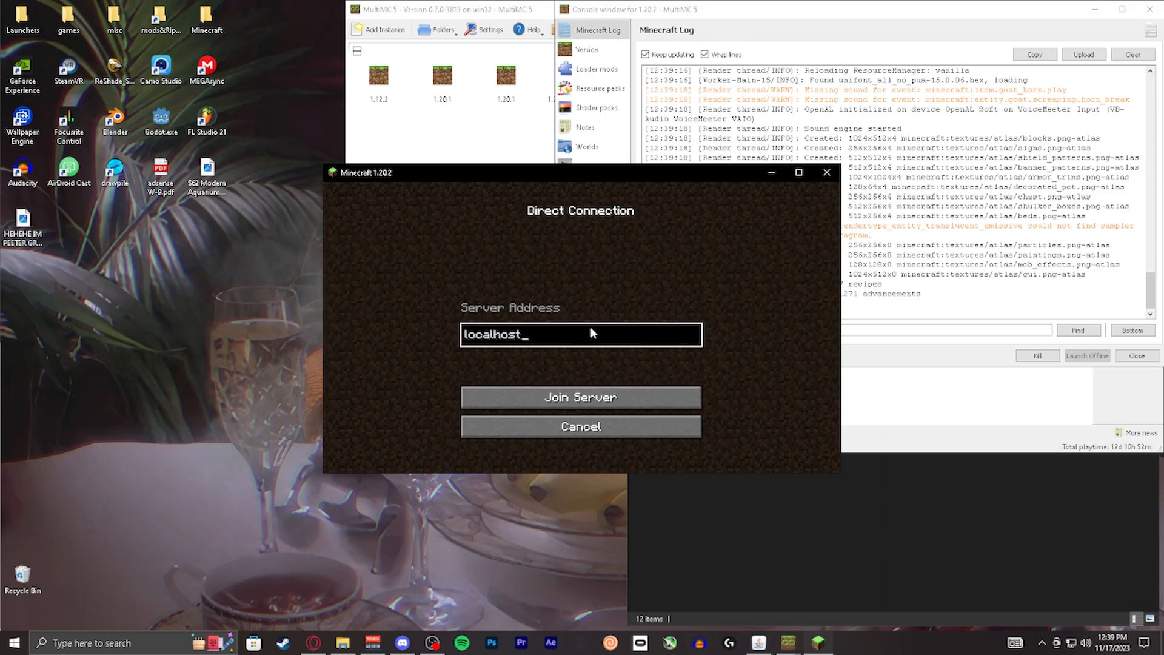
{"action": "left_click", "coordinate": [579, 397]}
{"action": "type", "text": "forge server"}
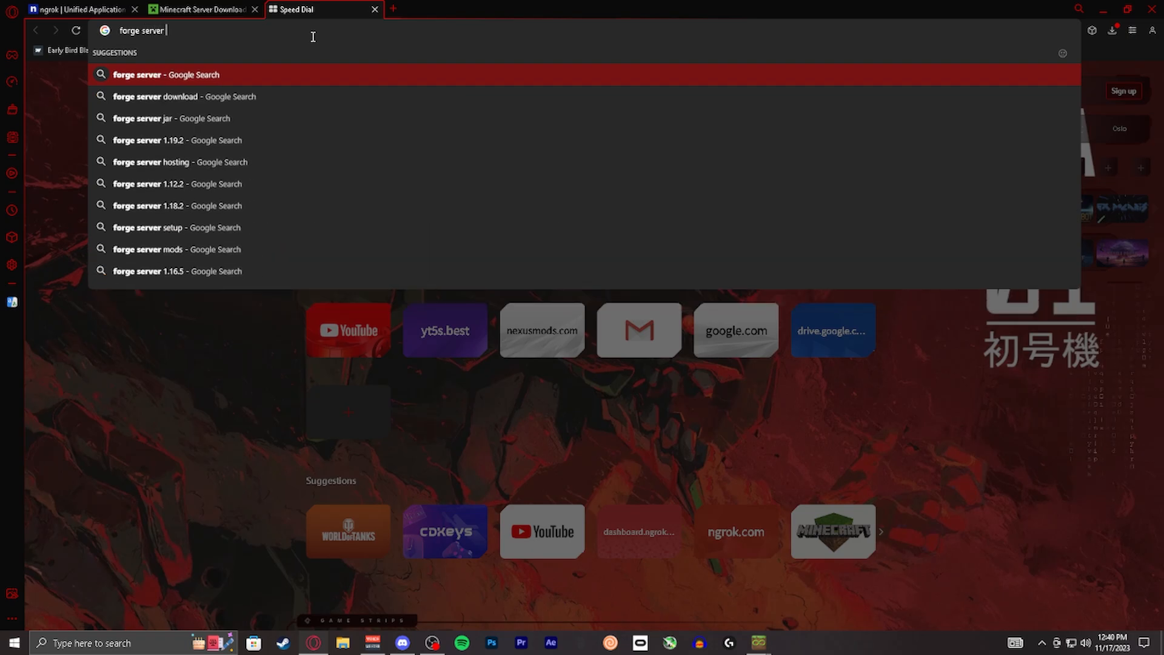
Search 'forge server download' and get the Forge 1.20.2 installer from files.minecraftforge.net
{"action": "type", "text": "do"}
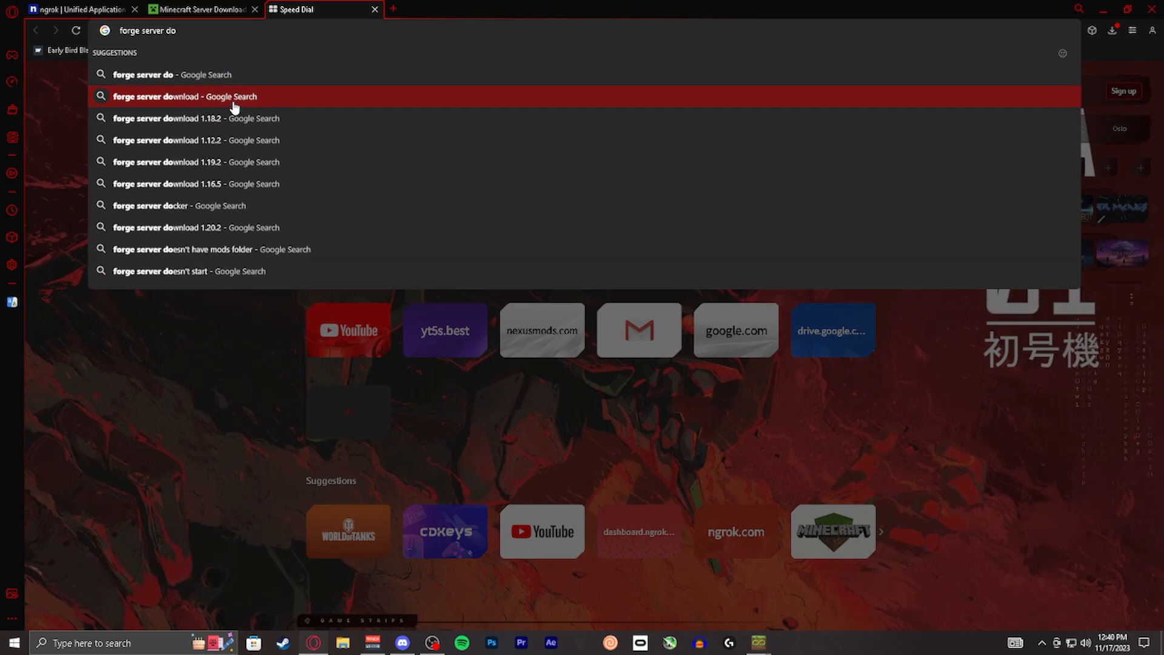
{"action": "left_click", "coordinate": [186, 95]}
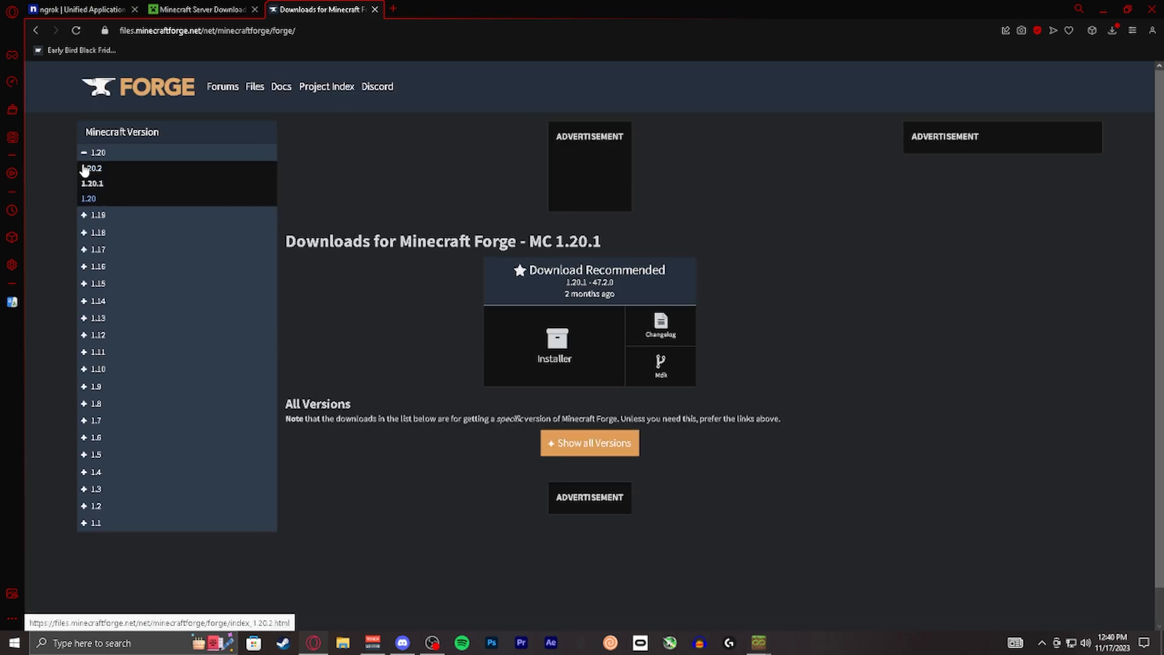
{"action": "left_click", "coordinate": [92, 169]}
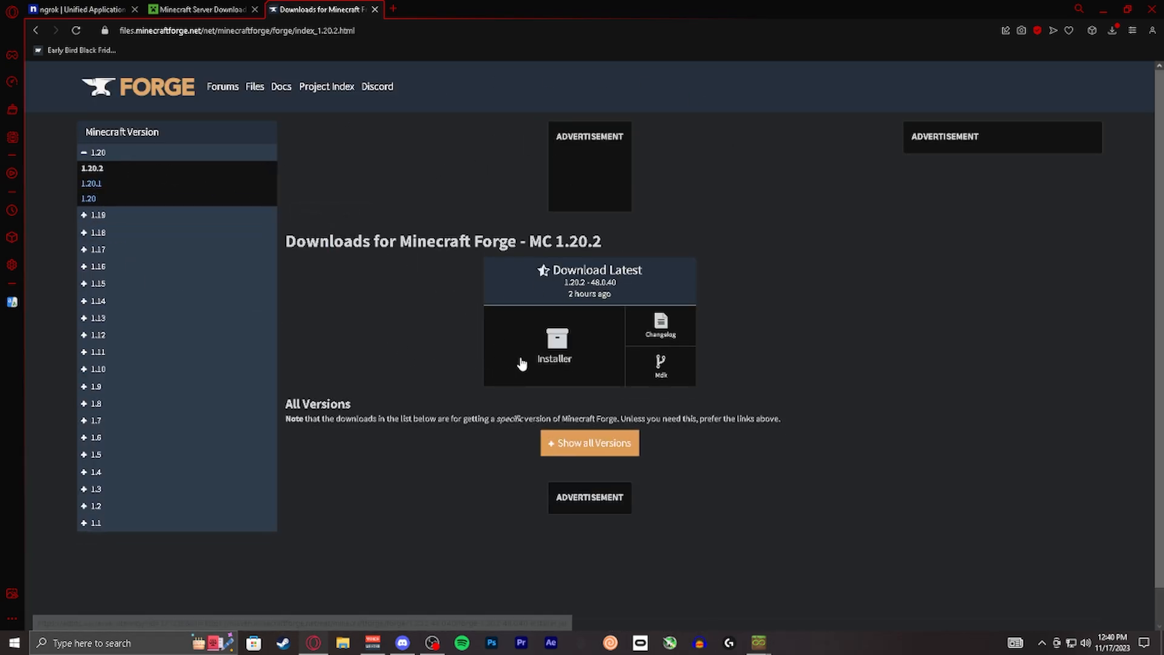
{"action": "left_click", "coordinate": [554, 347]}
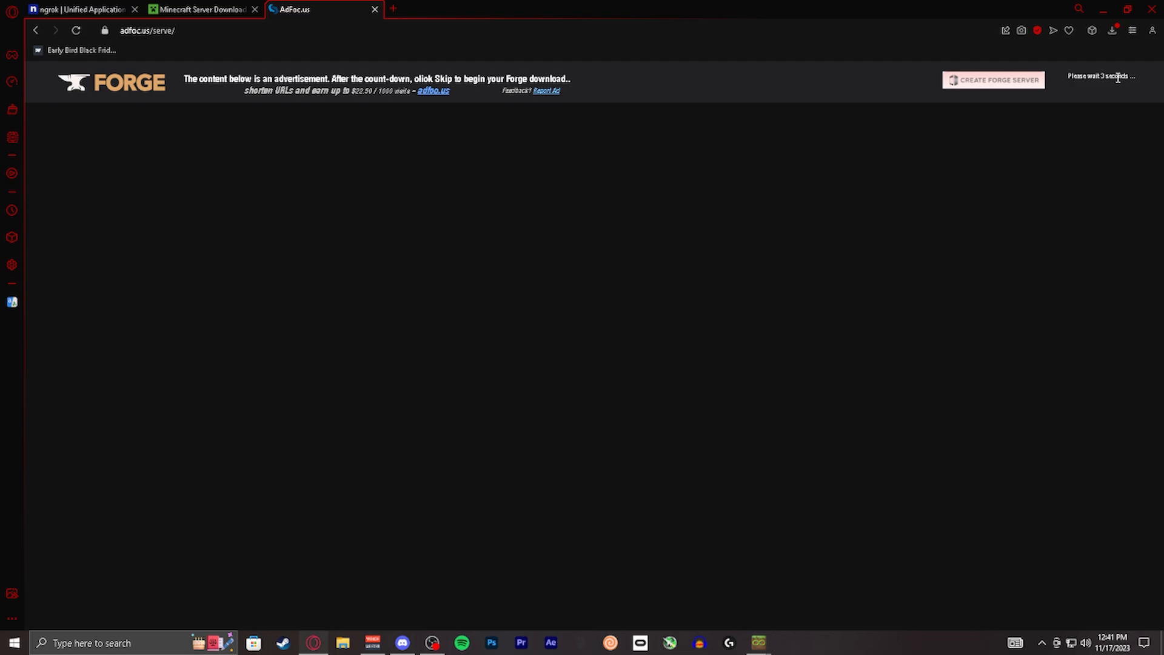
{"action": "mouse_move", "coordinate": [671, 216]}
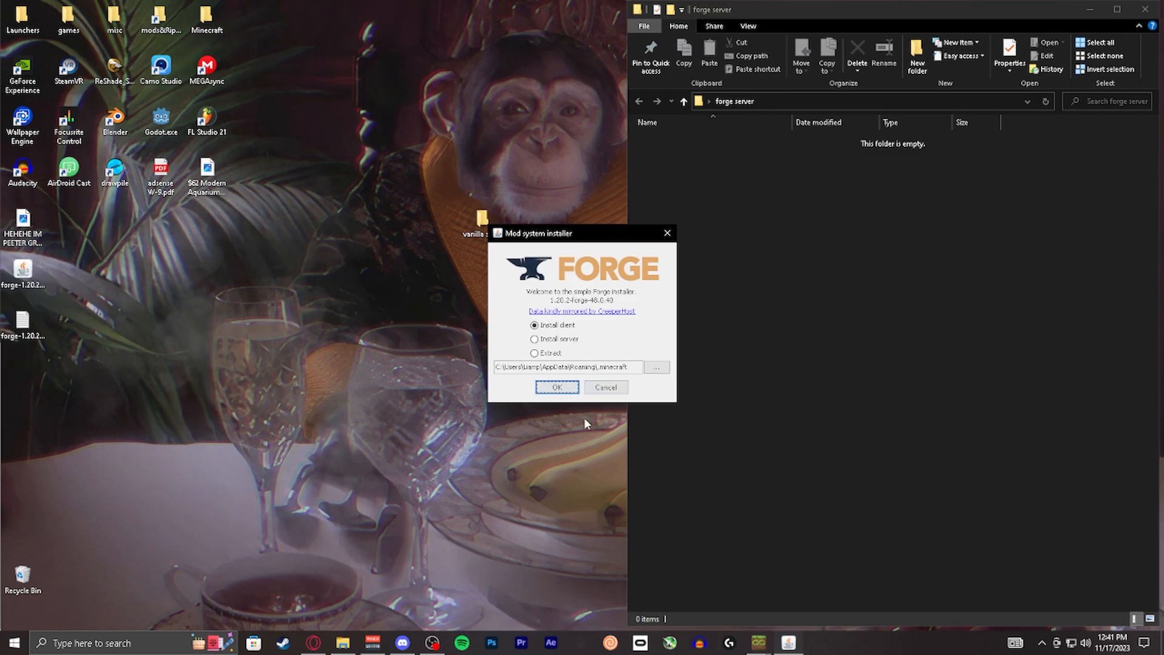
Install the Forge 1.20.2 server into the desktop 'forge server' folder
{"action": "left_click", "coordinate": [533, 338]}
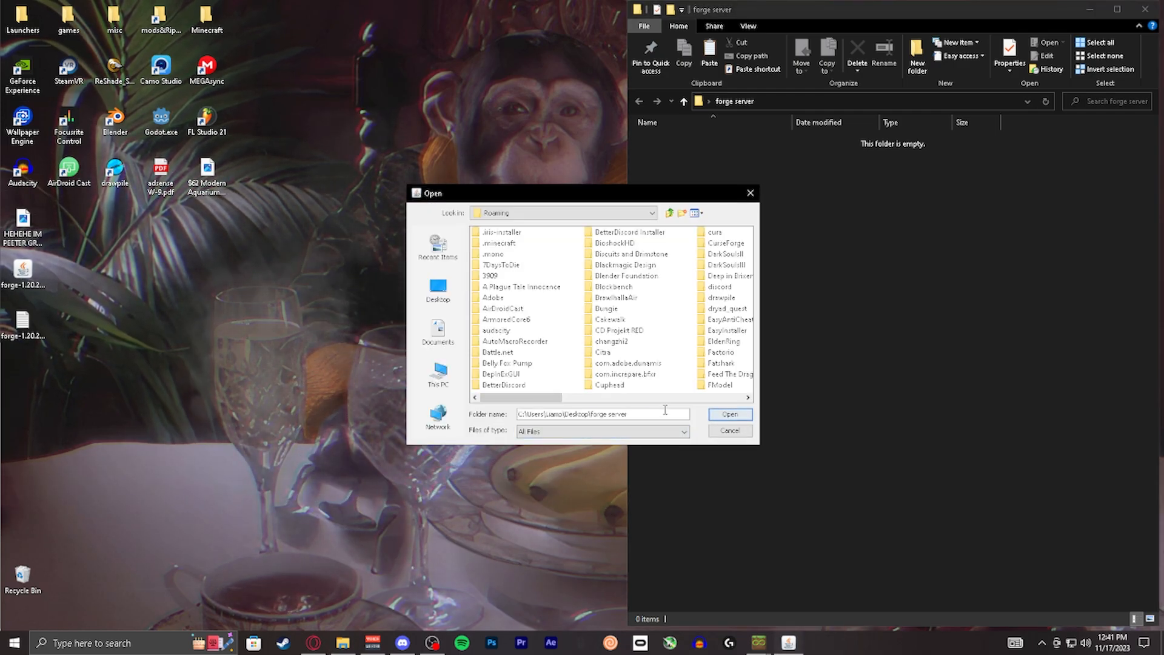
{"action": "left_click", "coordinate": [729, 413]}
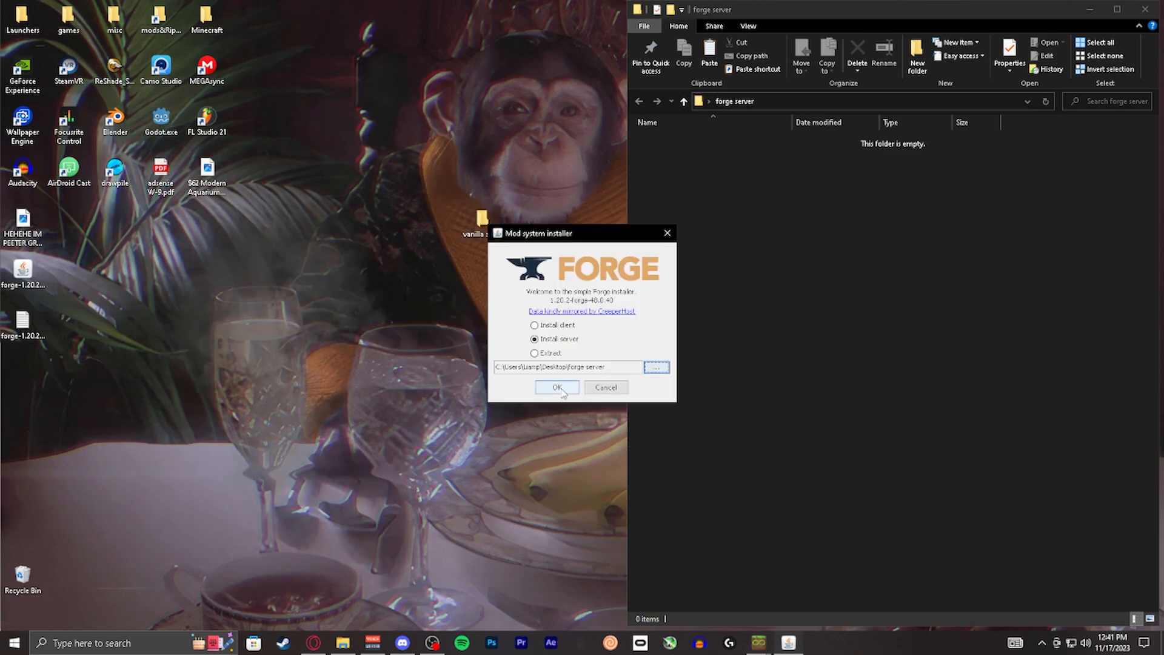
{"action": "left_click", "coordinate": [557, 387]}
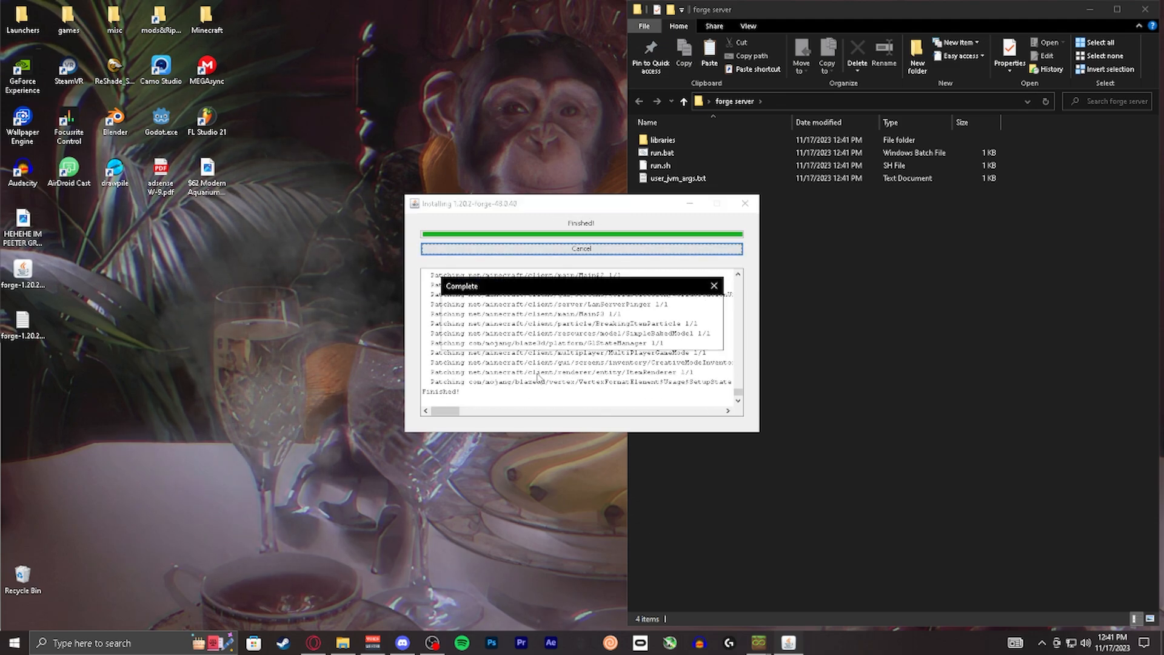
{"action": "left_click", "coordinate": [713, 286]}
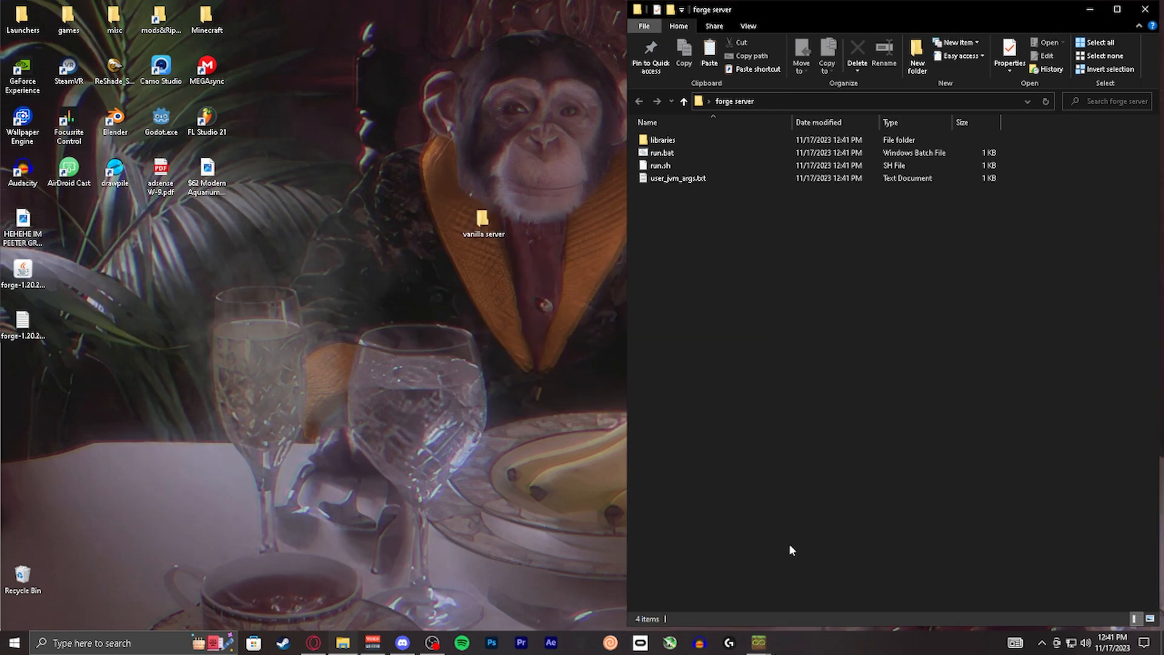
Run run.bat once, then set eula=true in the Forge server's eula.txt
{"action": "double_click", "coordinate": [662, 152]}
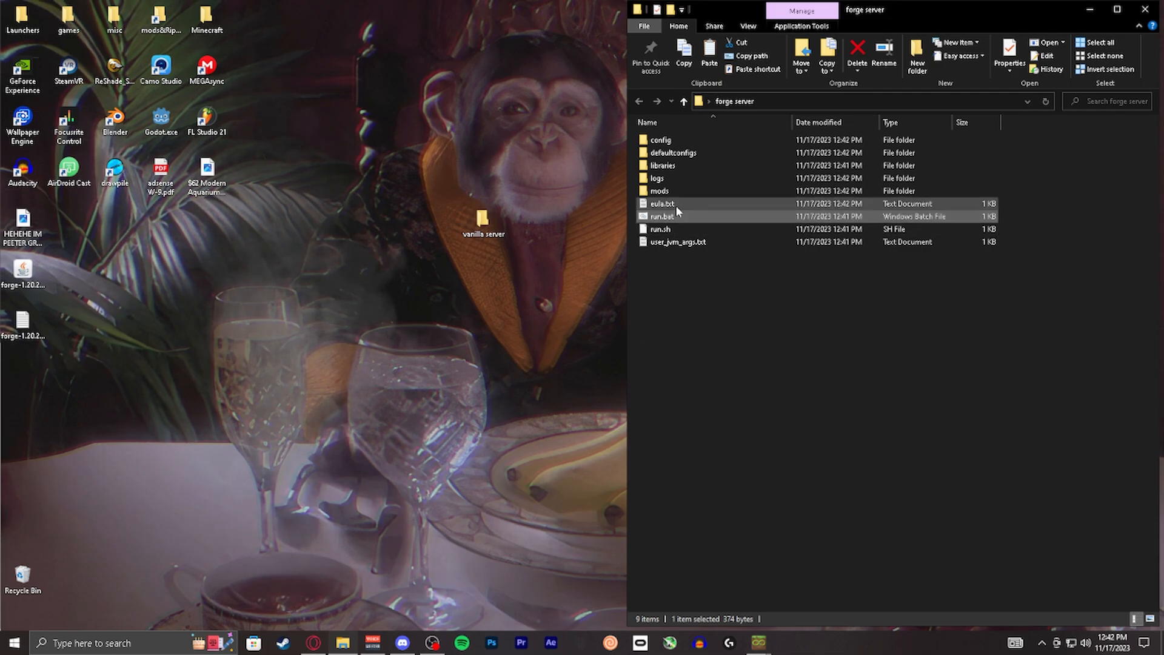
{"action": "double_click", "coordinate": [662, 204]}
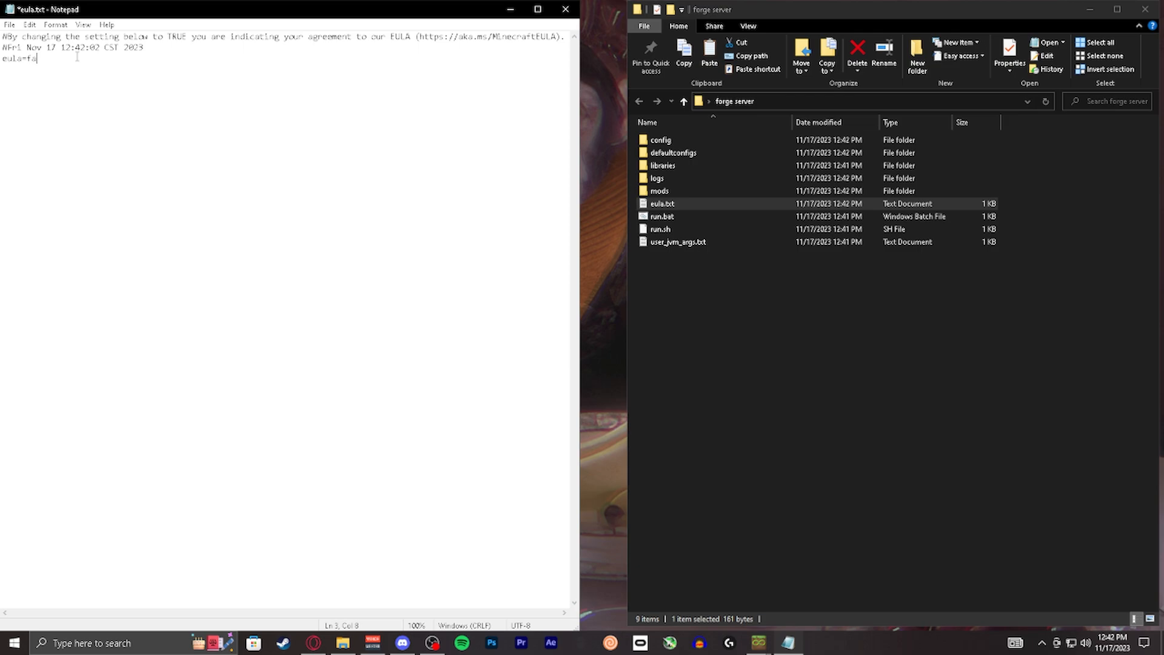
{"action": "type", "text": "rue"}
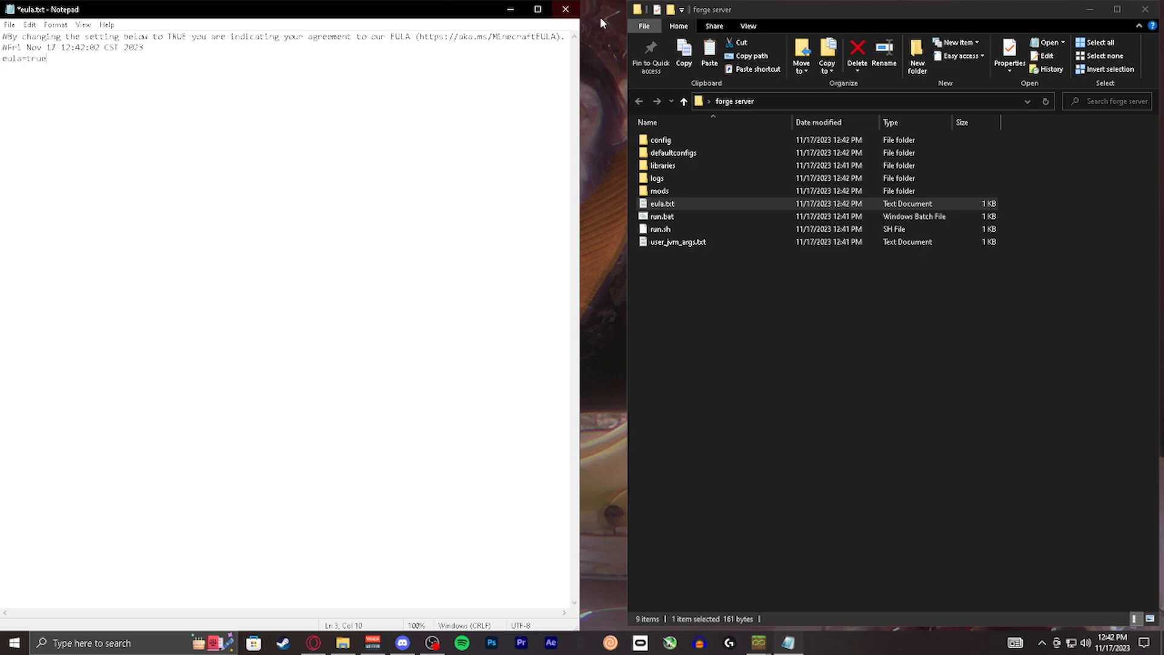
{"action": "left_click", "coordinate": [565, 9]}
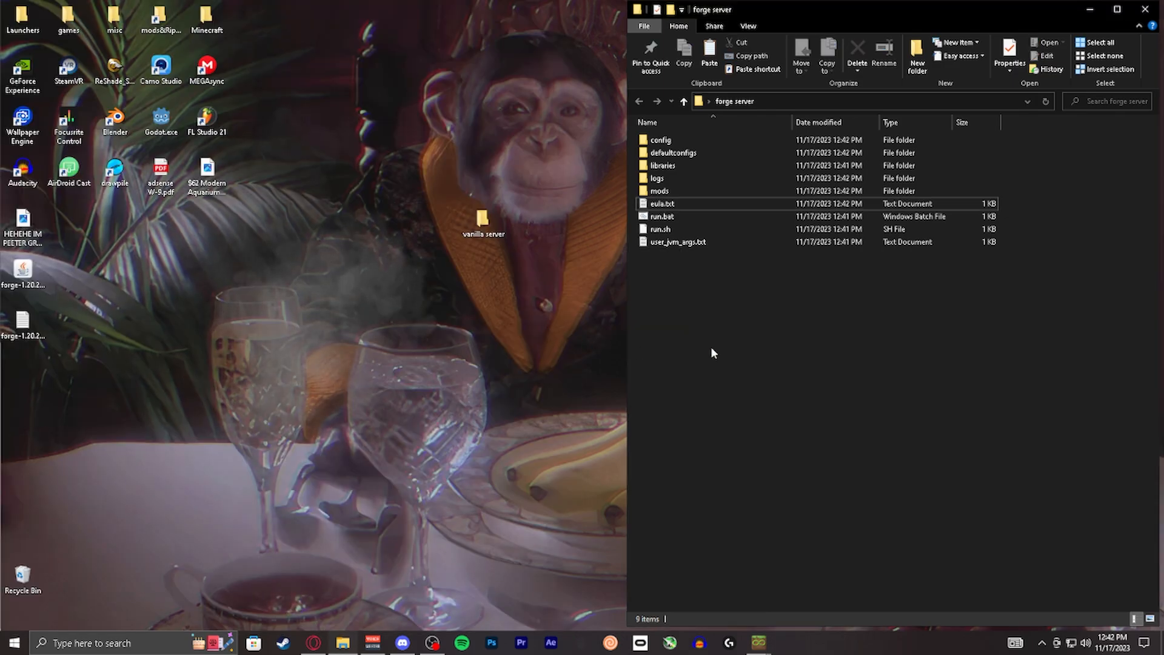
Launch the Forge server via run.bat and choose Direct Connection in Minecraft Multiplayer
{"action": "double_click", "coordinate": [662, 215]}
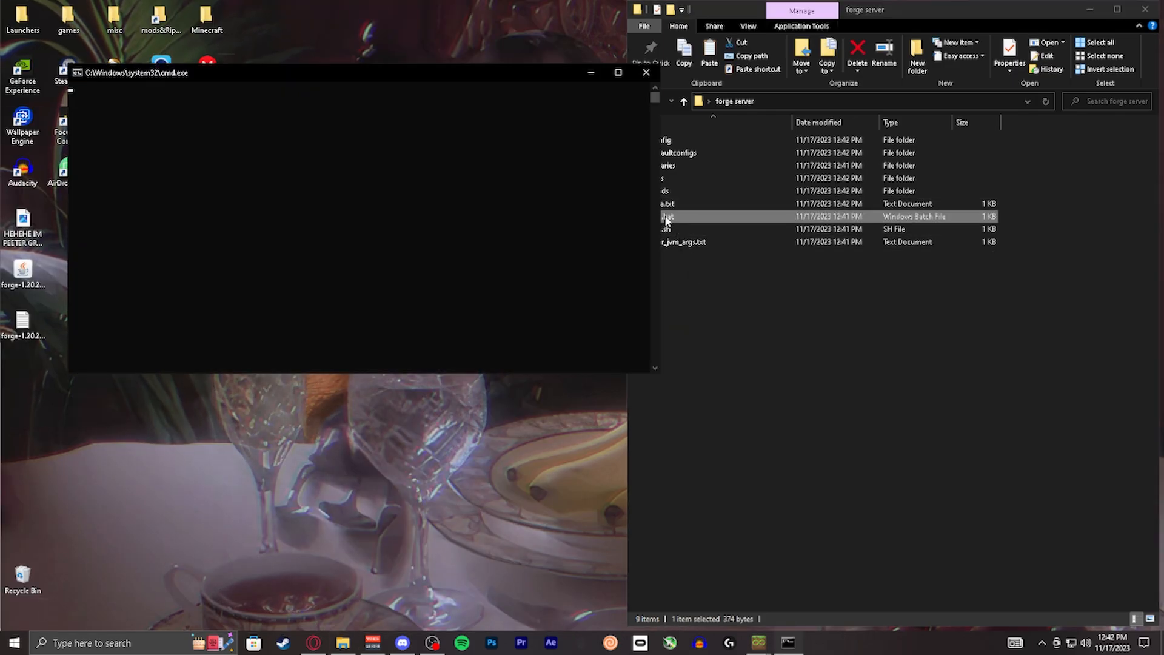
{"action": "double_click", "coordinate": [675, 216]}
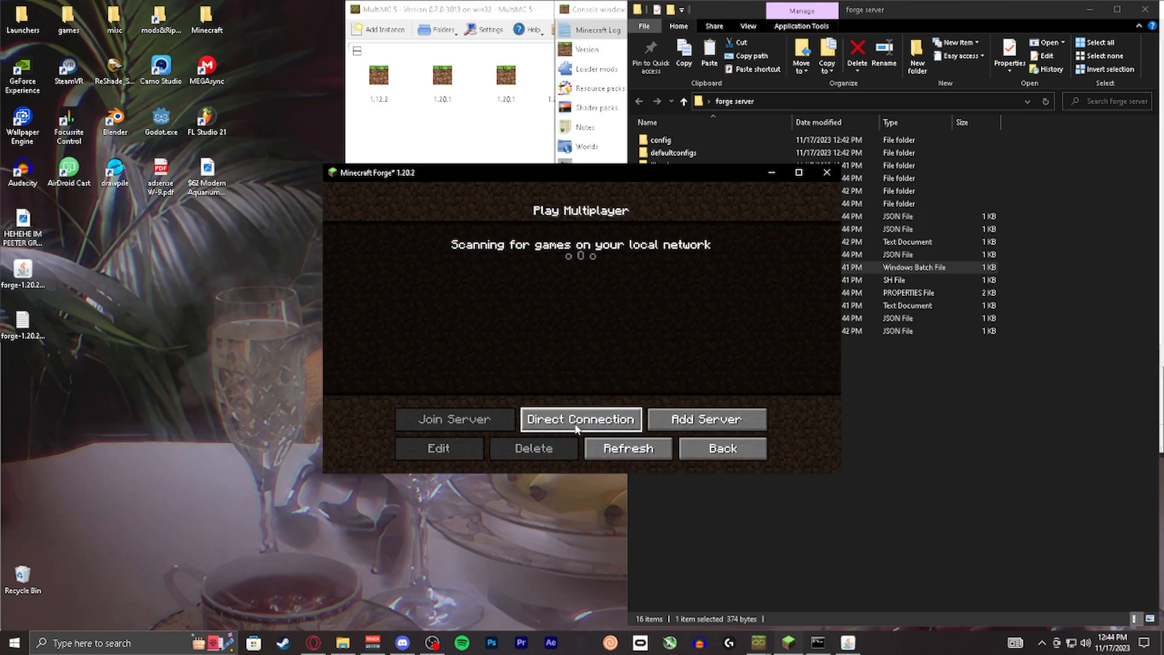
{"action": "left_click", "coordinate": [581, 419]}
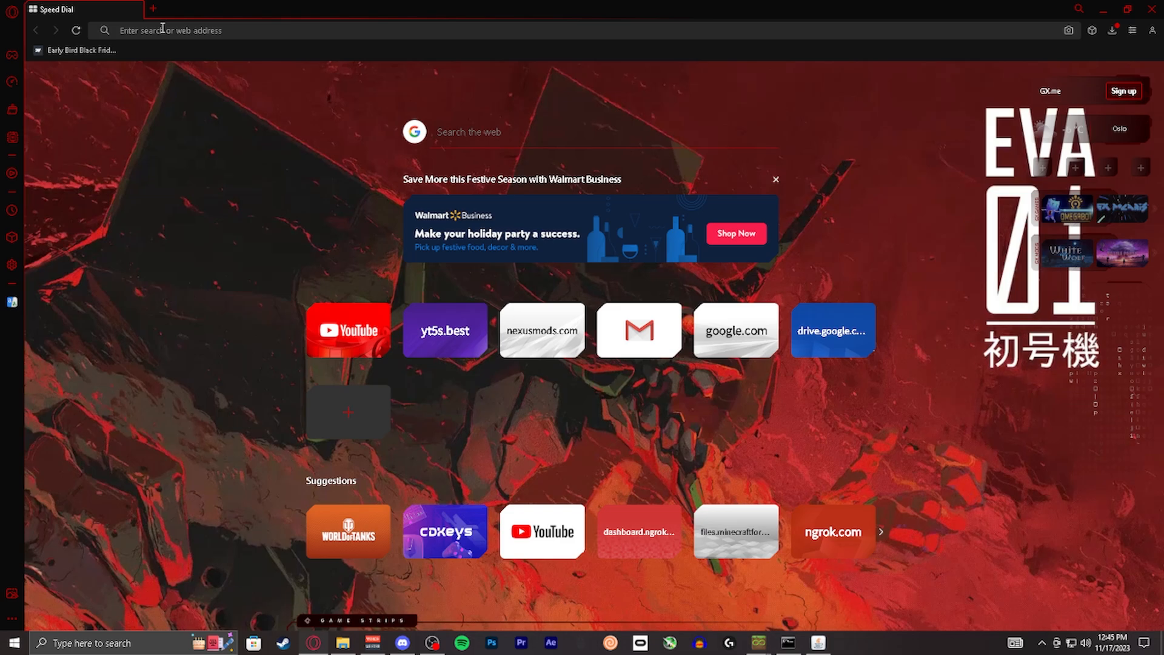
Sign up and verify an ngrok account on ngrok.com, then download ngrok for Windows
{"action": "left_click", "coordinate": [832, 531]}
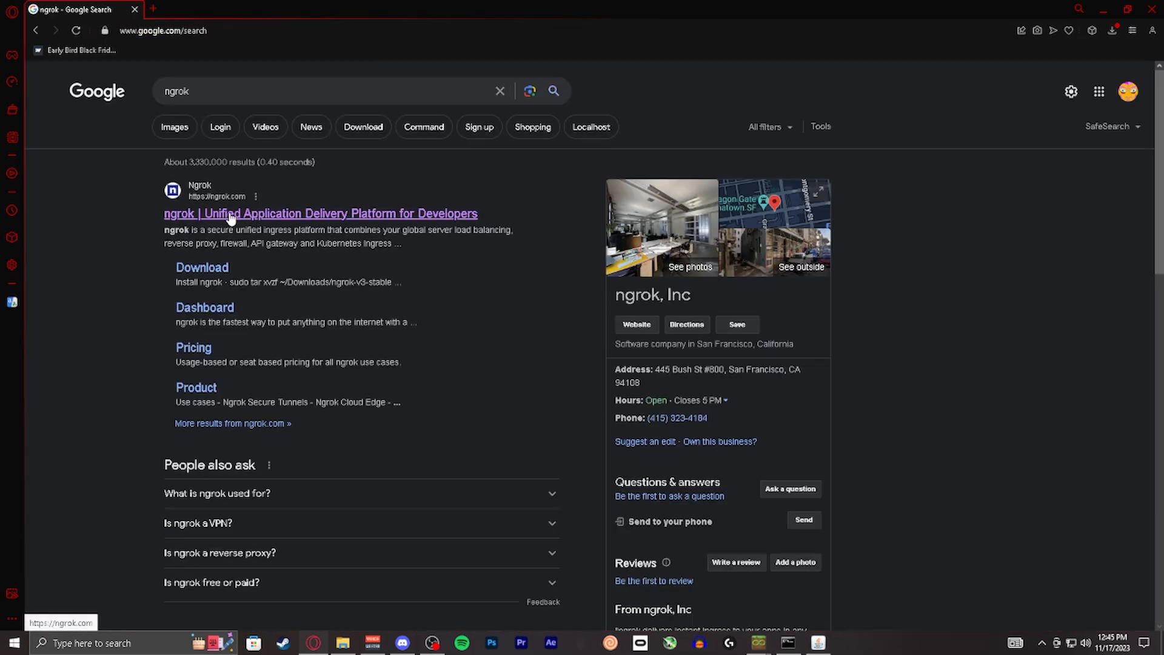
{"action": "left_click", "coordinate": [320, 214]}
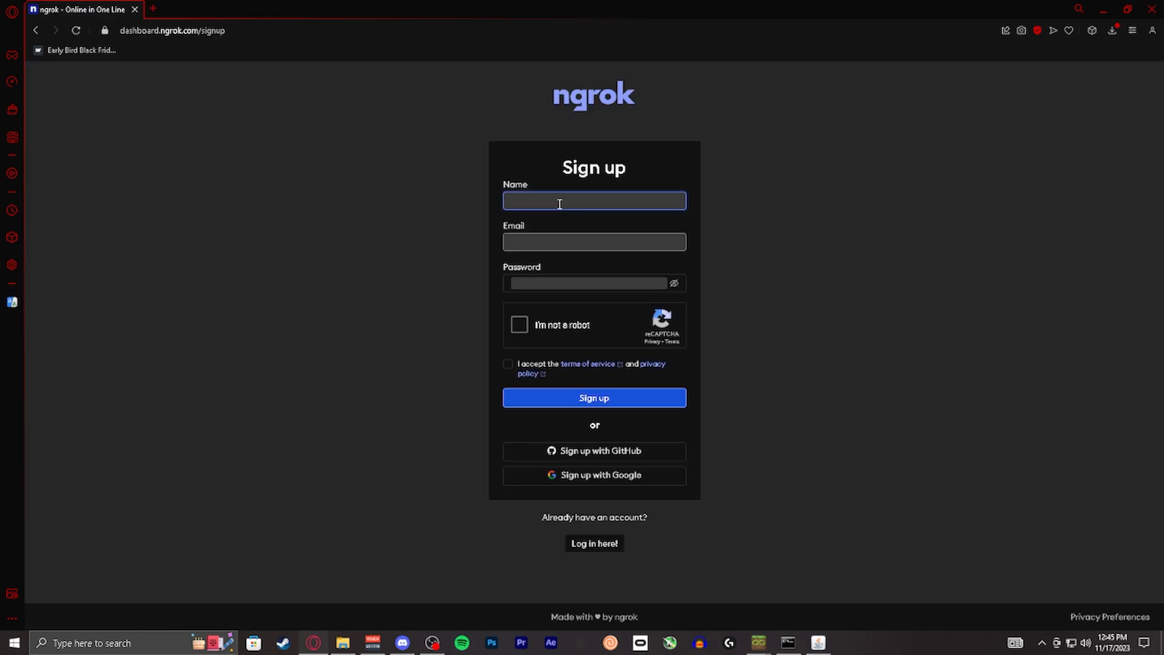
{"action": "left_click", "coordinate": [593, 201]}
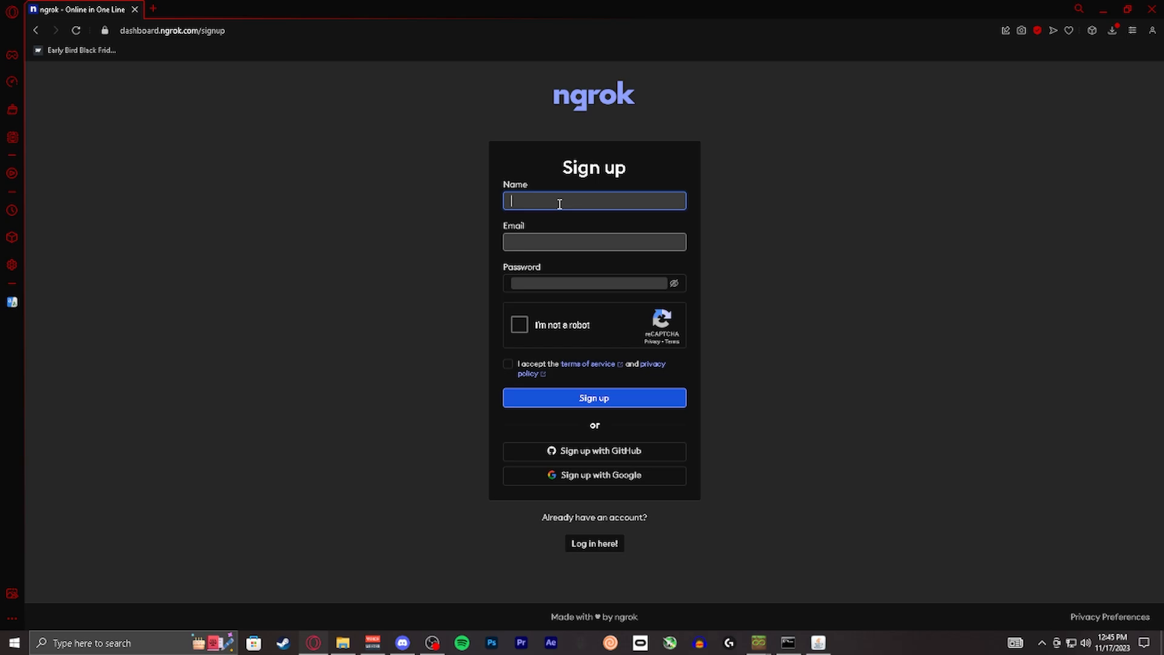
{"action": "left_click", "coordinate": [593, 397]}
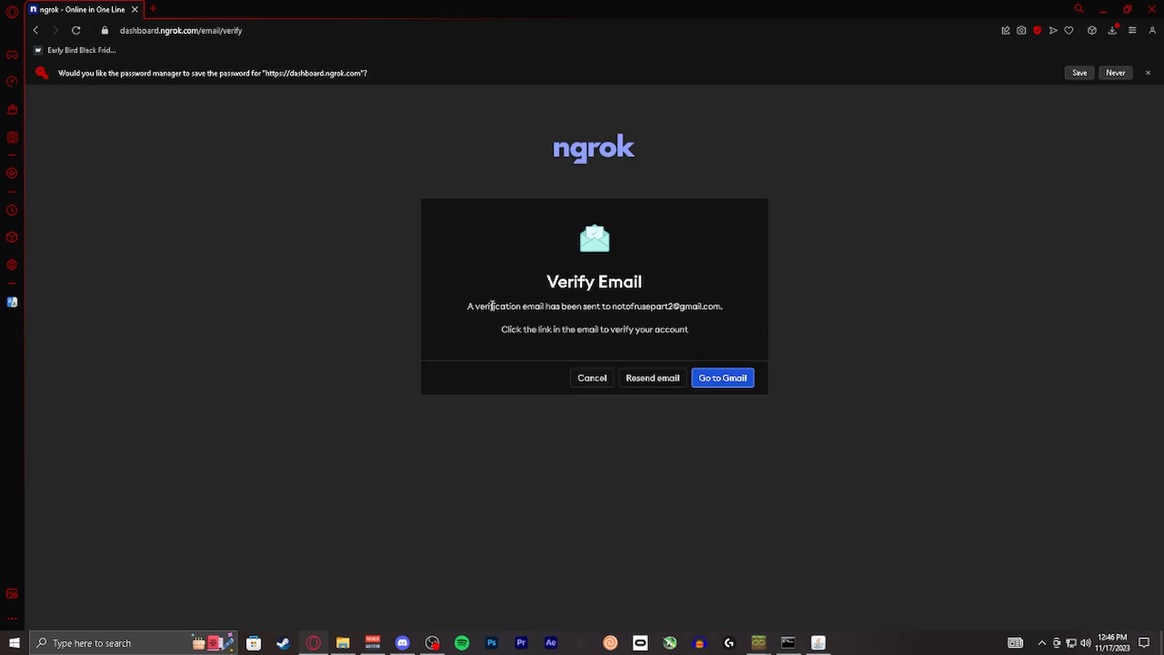
{"action": "left_click", "coordinate": [721, 377]}
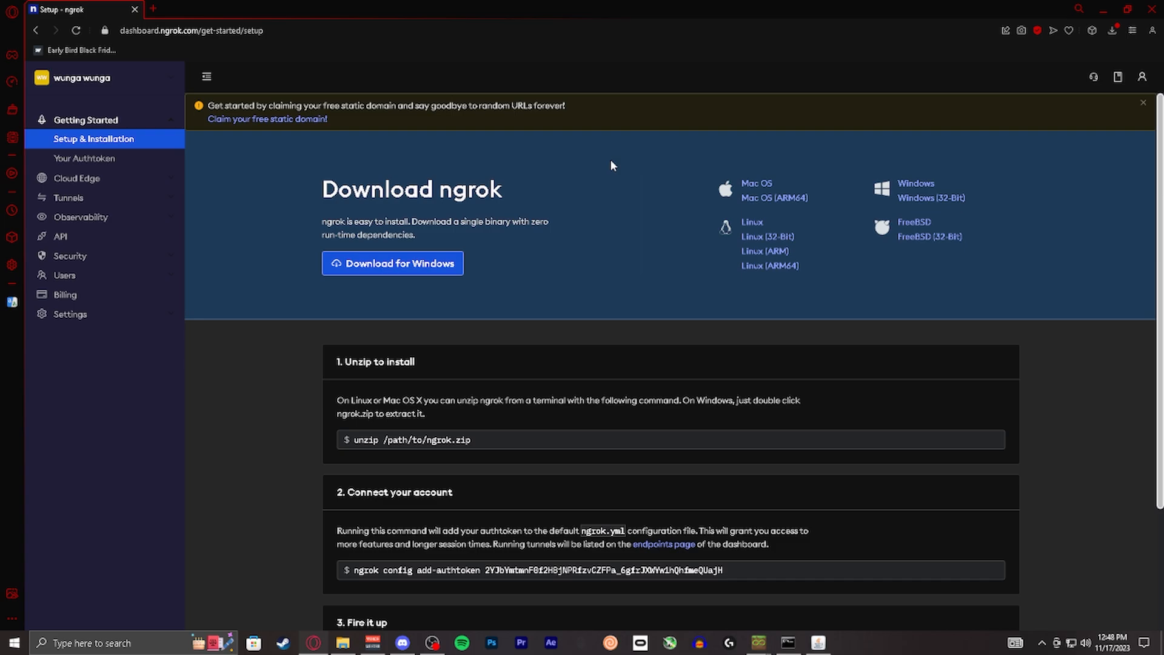
{"action": "mouse_move", "coordinate": [409, 262]}
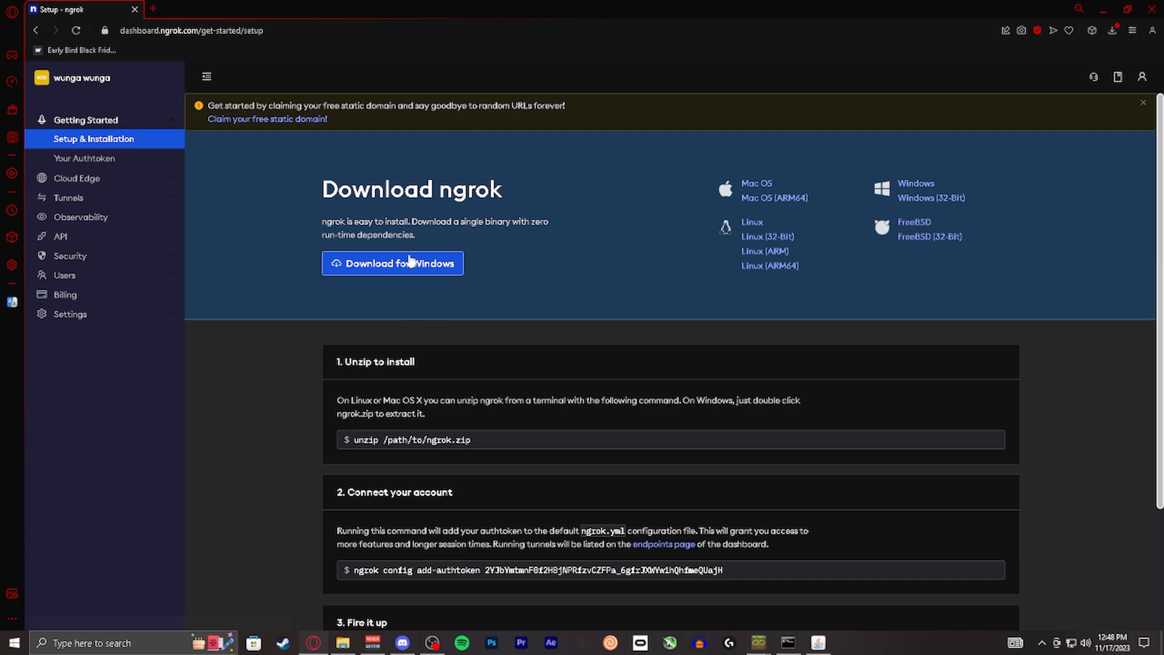
{"action": "mouse_move", "coordinate": [756, 185]}
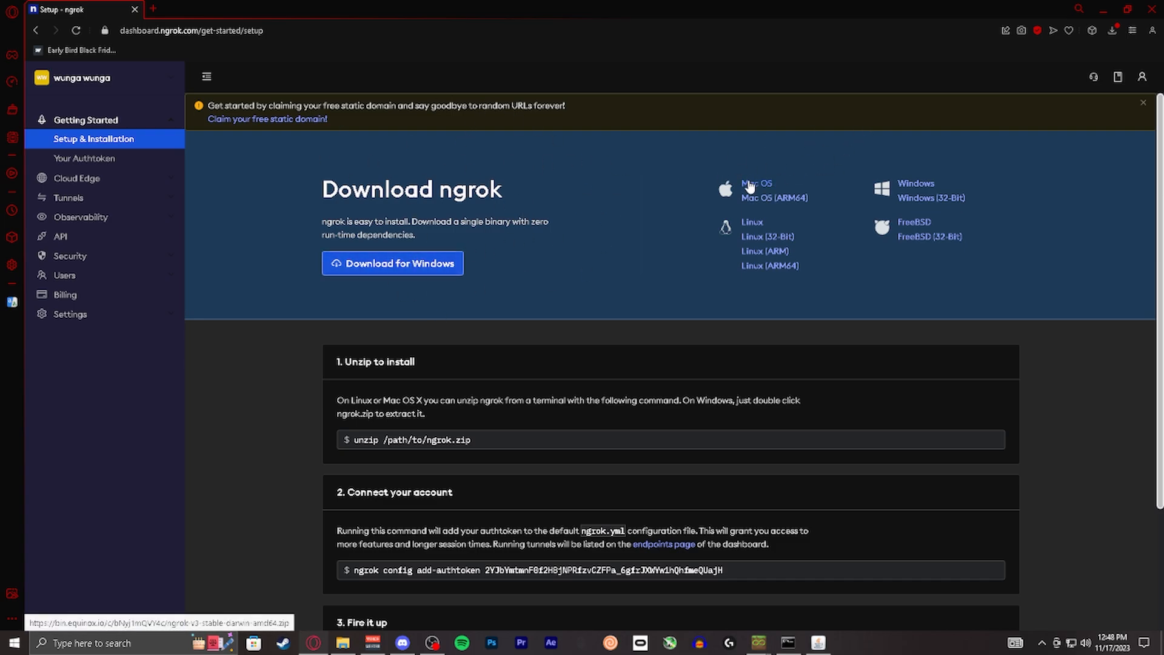
{"action": "left_click", "coordinate": [393, 264]}
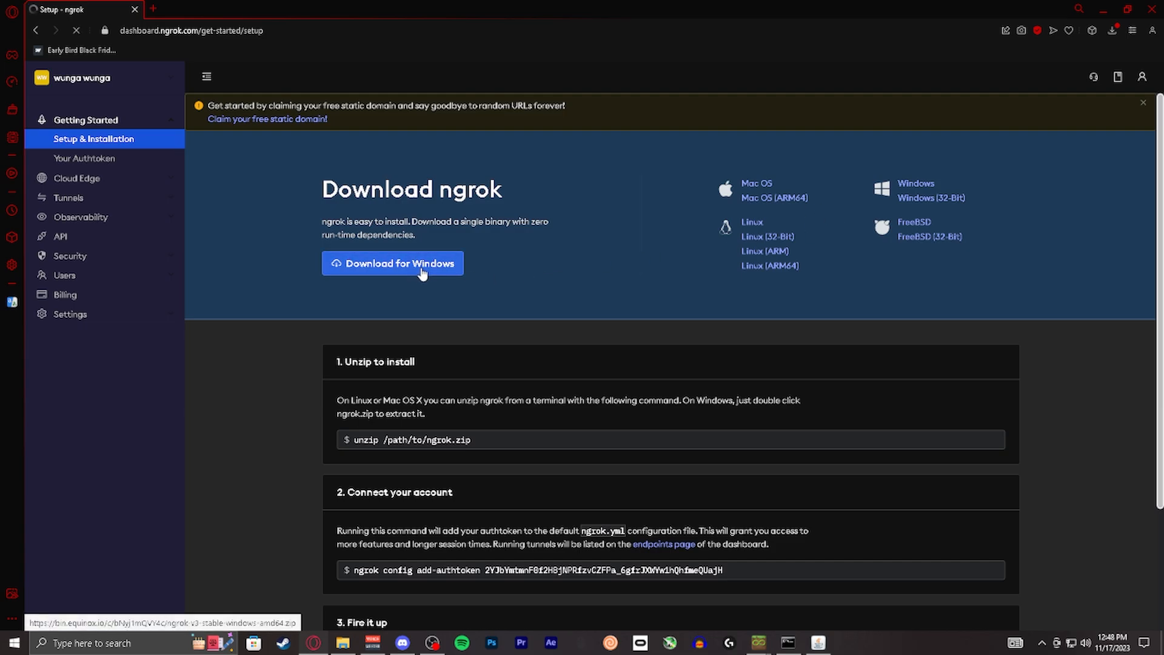
{"action": "left_click", "coordinate": [393, 263]}
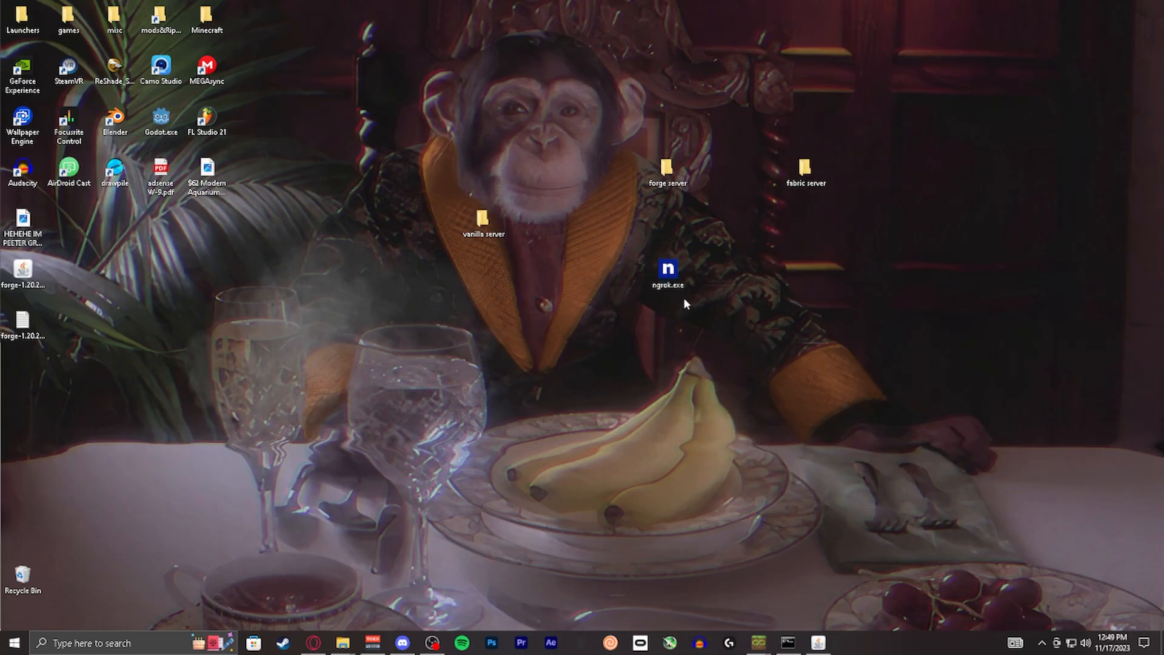
Launch ngrok.exe from the desktop to bring up its command console
{"action": "double_click", "coordinate": [667, 271]}
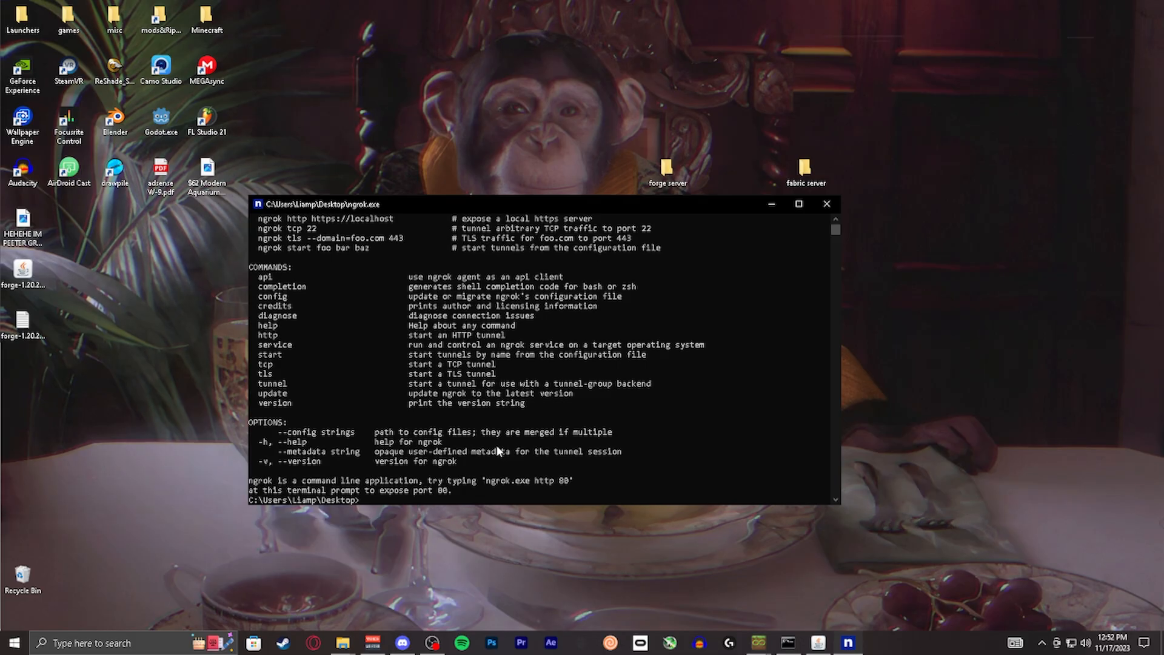
Start an ngrok TCP tunnel on port 25565 and copy forwarding address 2.tcp.ngrok.io:17134
{"action": "type", "text": "ng"}
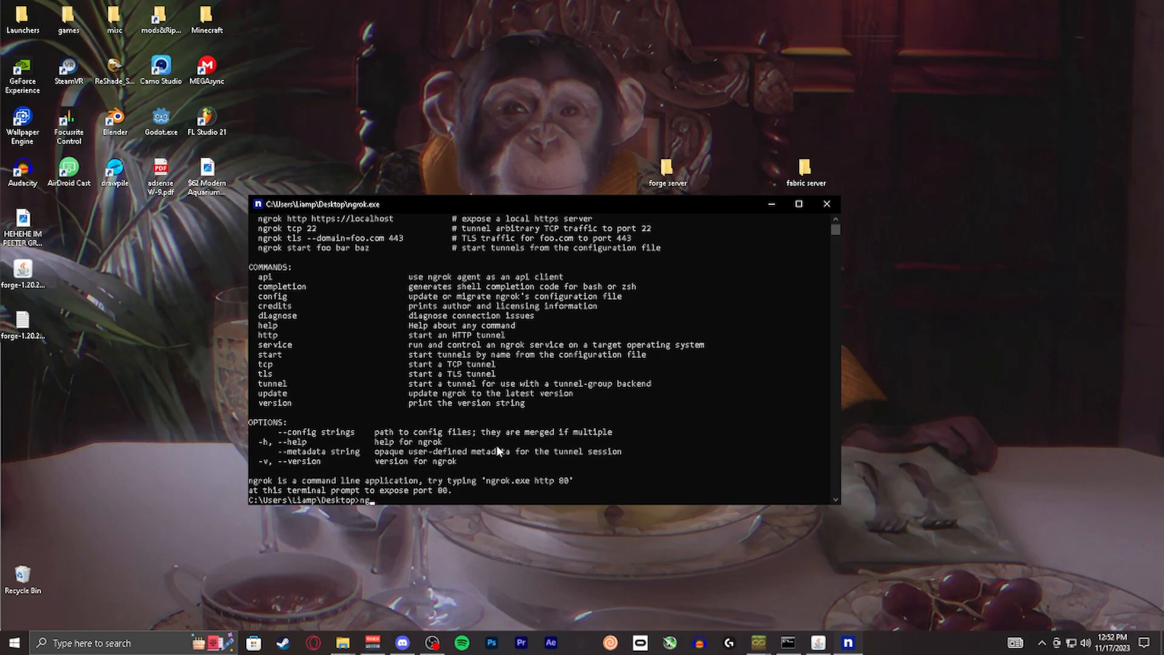
{"action": "type", "text": "rok"}
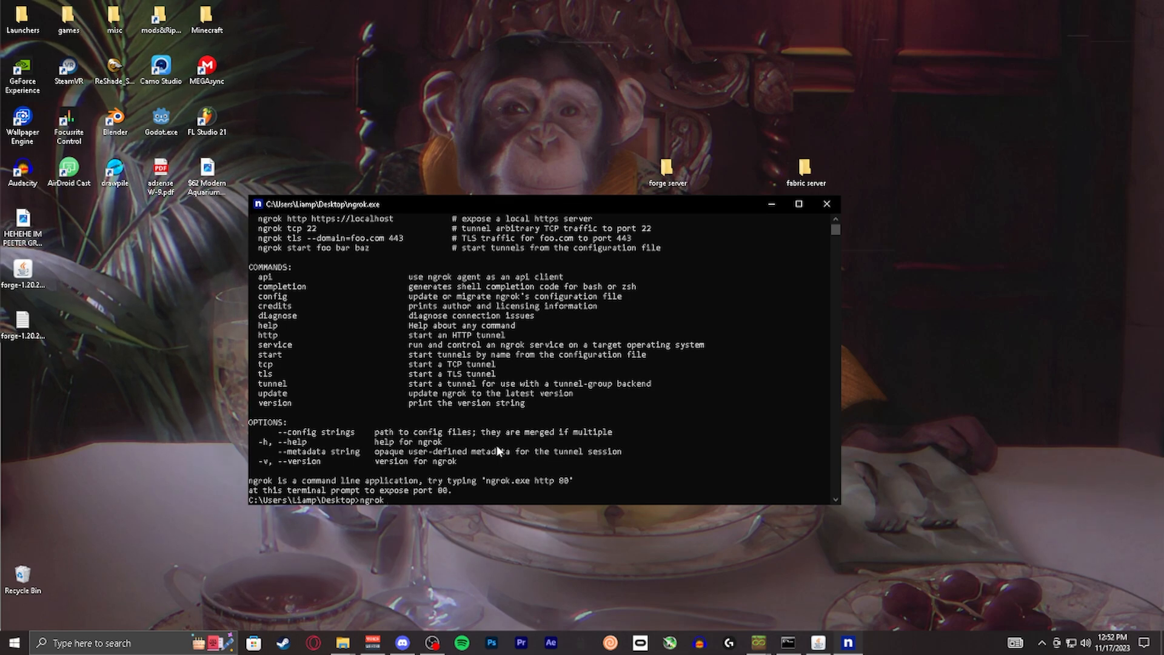
{"action": "type", "text": "tcp"}
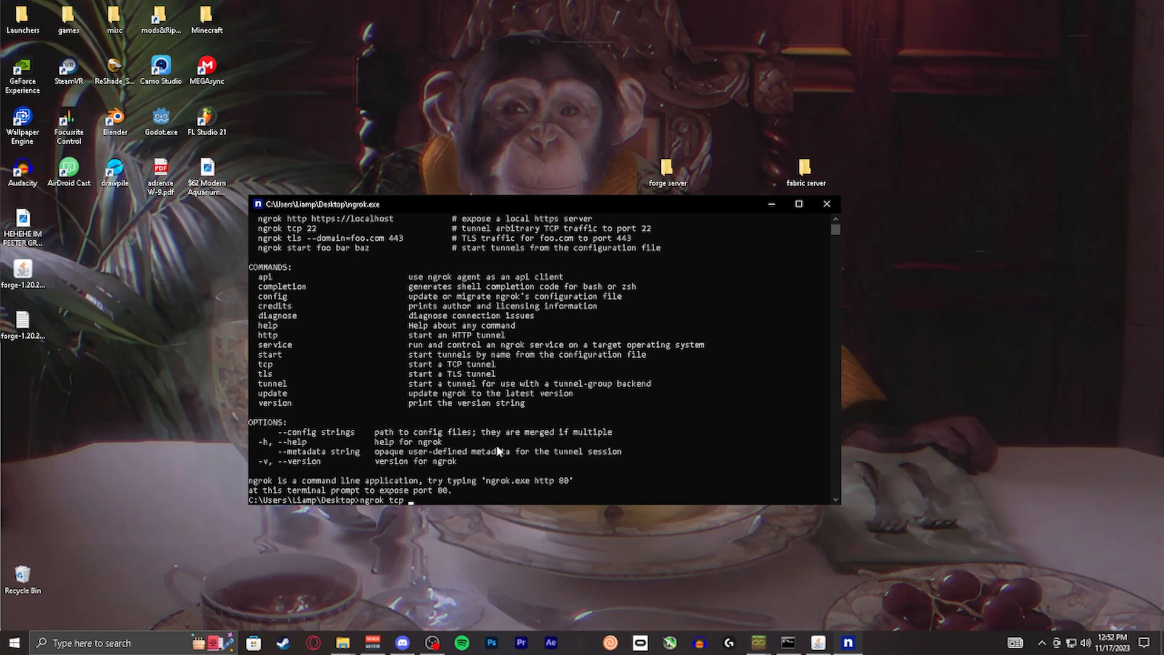
{"action": "type", "text": "2556"}
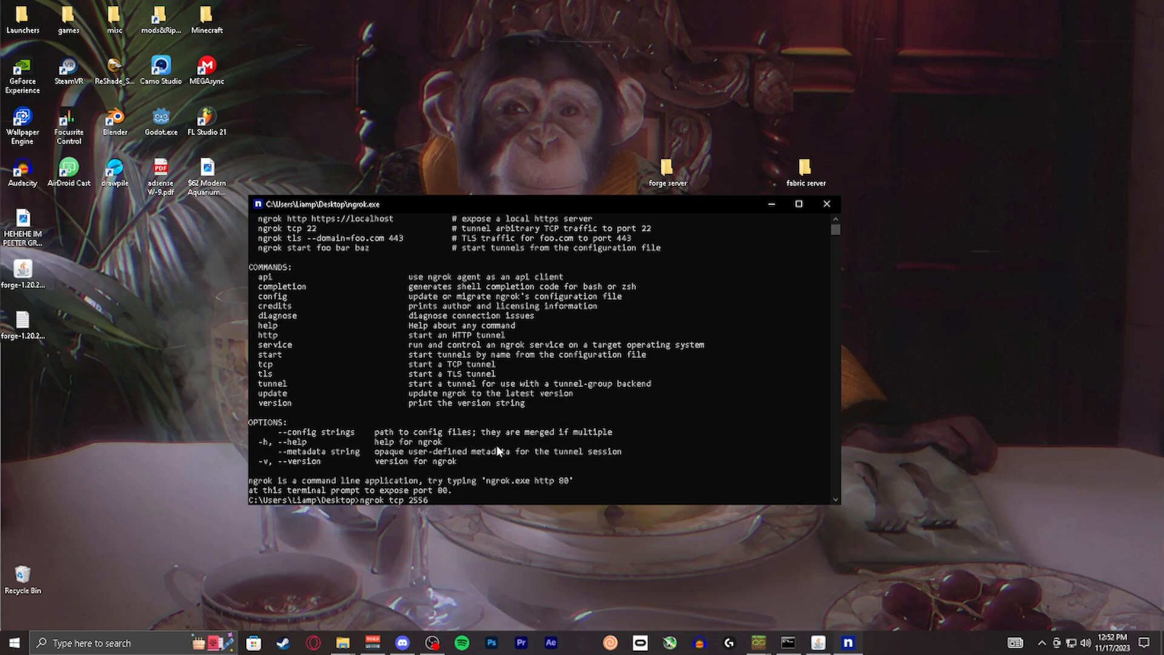
{"action": "key", "text": "Return"}
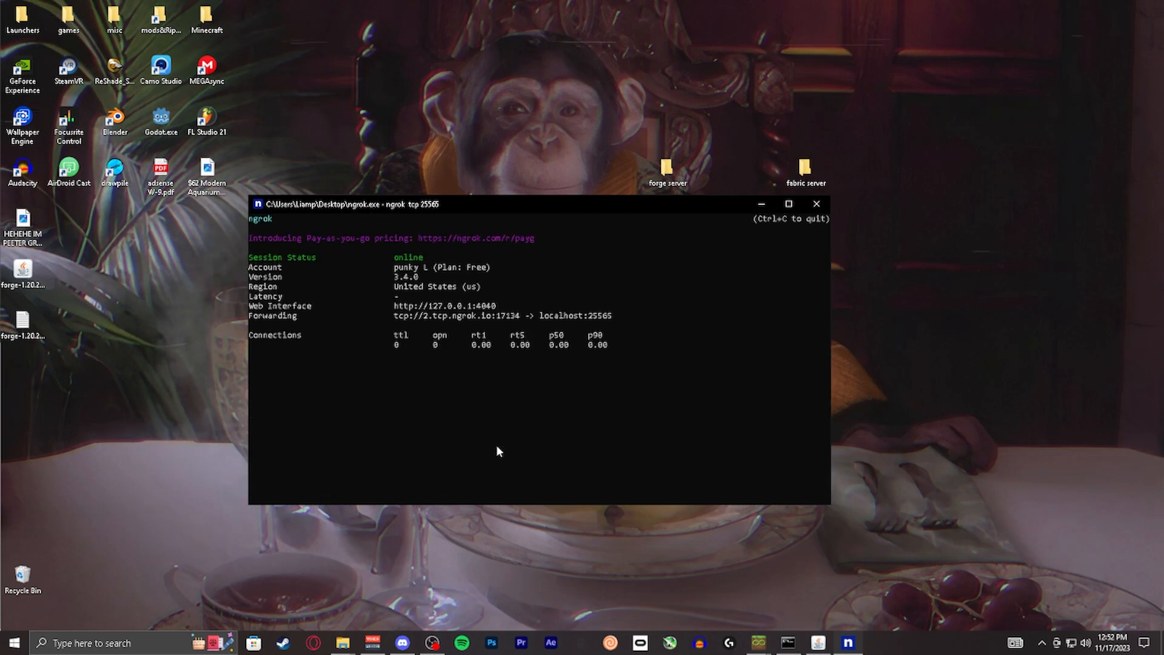
{"action": "mouse_move", "coordinate": [278, 255]}
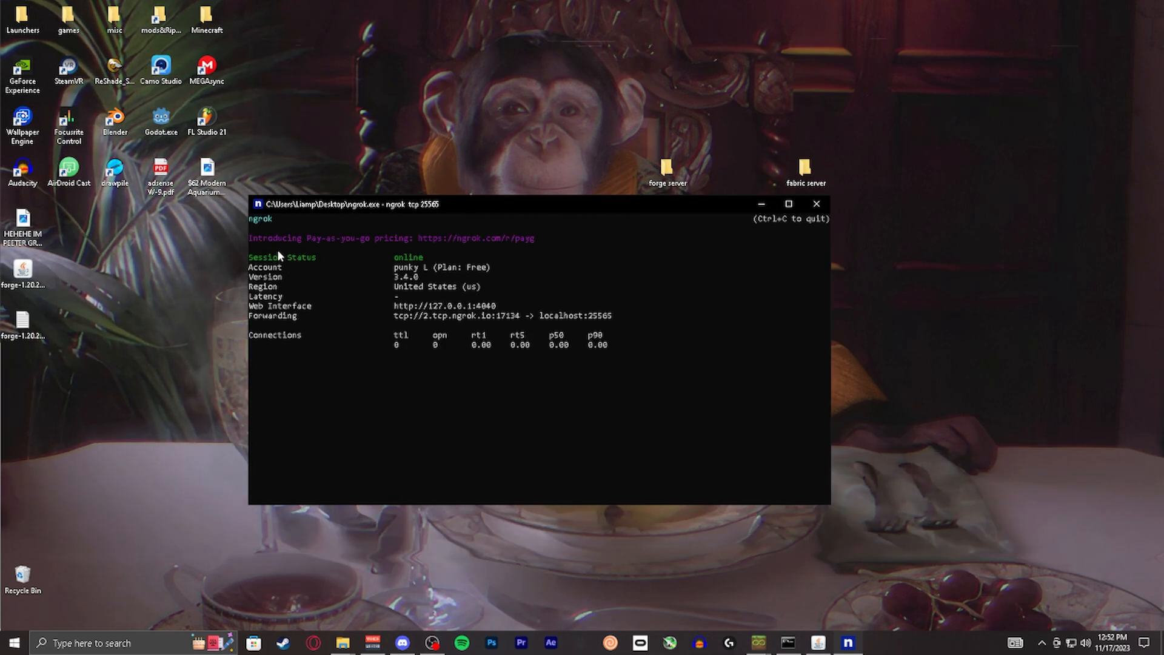
{"action": "mouse_move", "coordinate": [398, 301]}
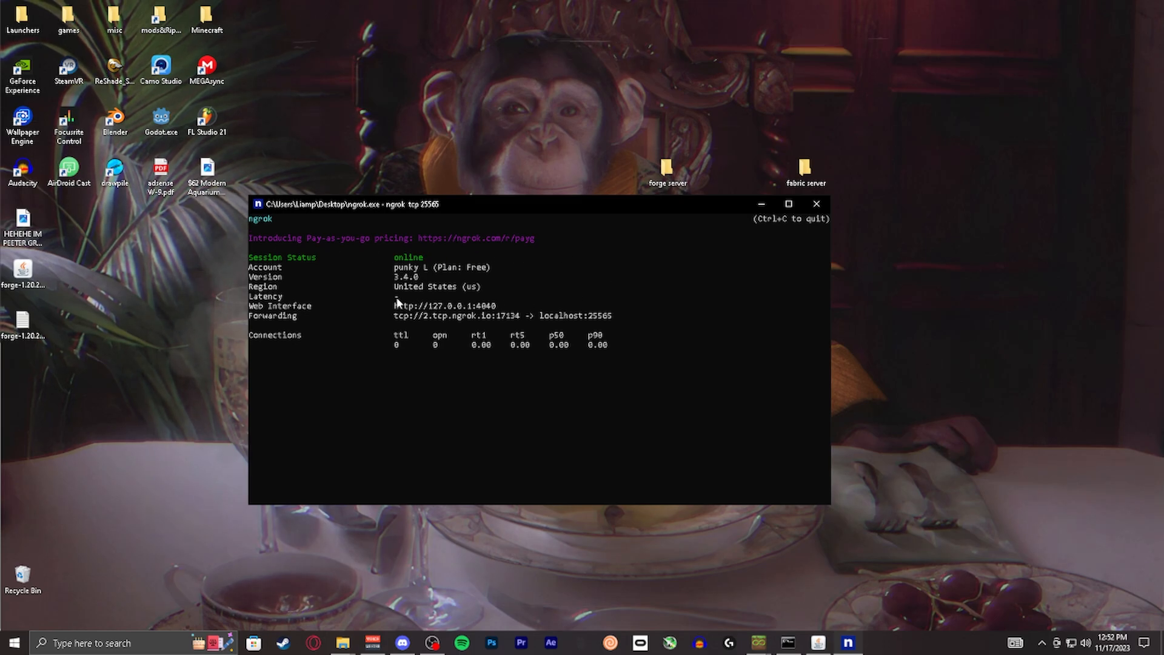
{"action": "mouse_move", "coordinate": [423, 321]}
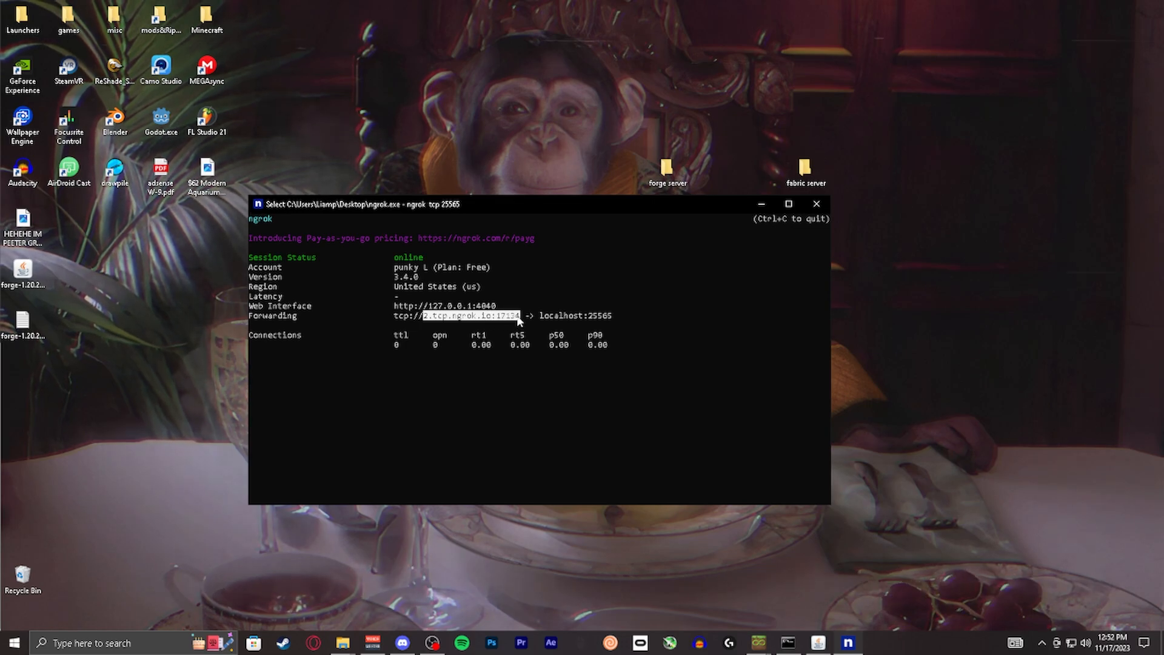
{"action": "left_click", "coordinate": [446, 320]}
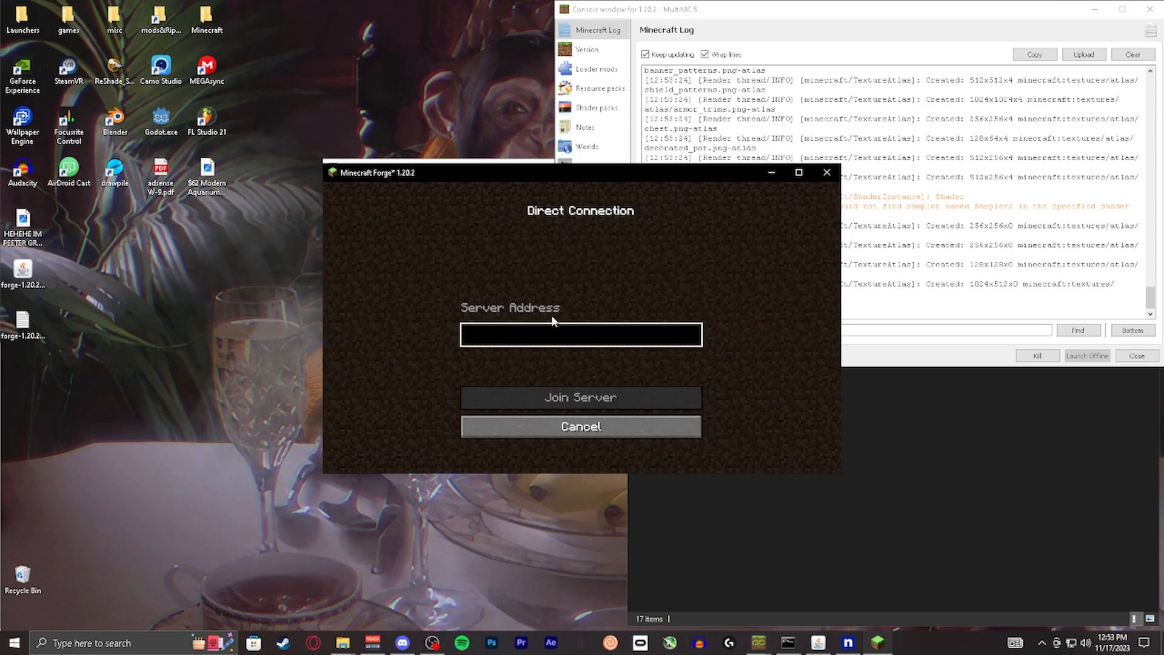
Enter 2.tcp.ngrok.io:17134 as the server address and join the server
{"action": "type", "text": "2.tcp.ngrok.io:17134"}
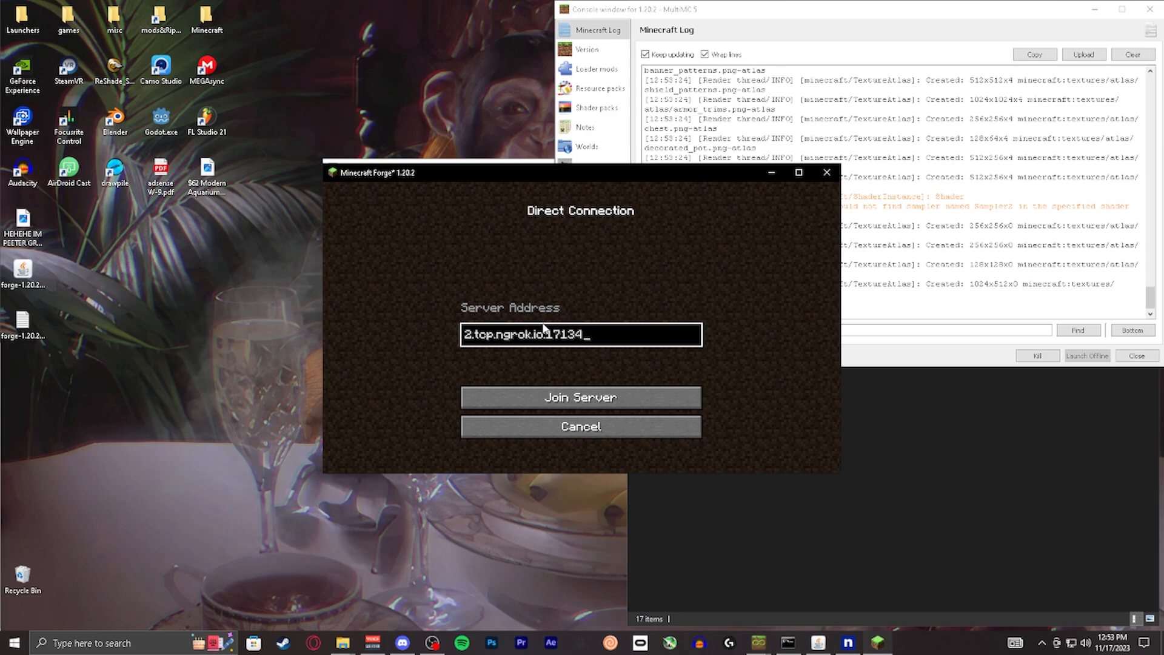
{"action": "left_click", "coordinate": [579, 397]}
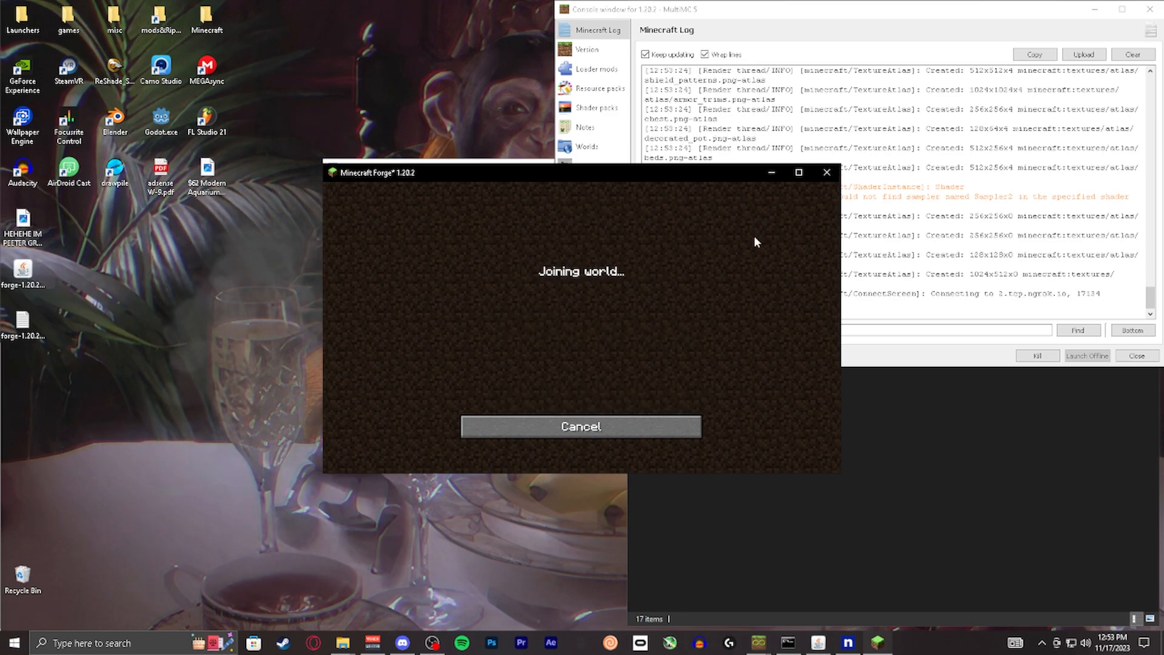